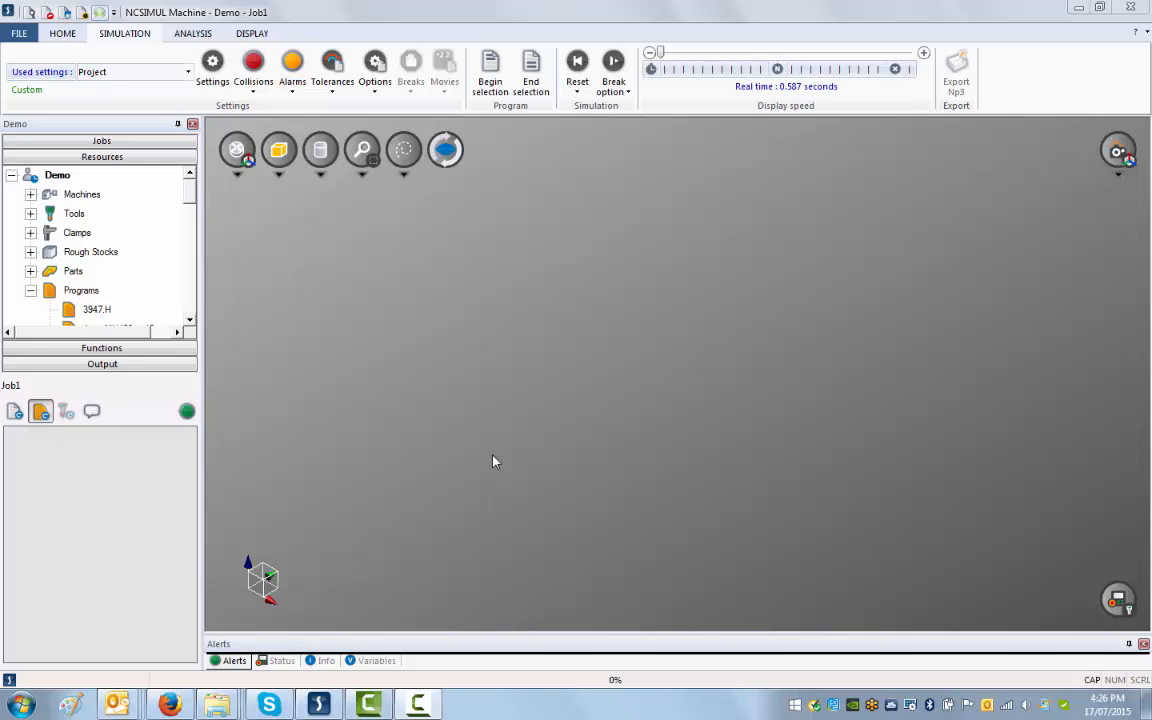
pyautogui.moveTo(418, 263)
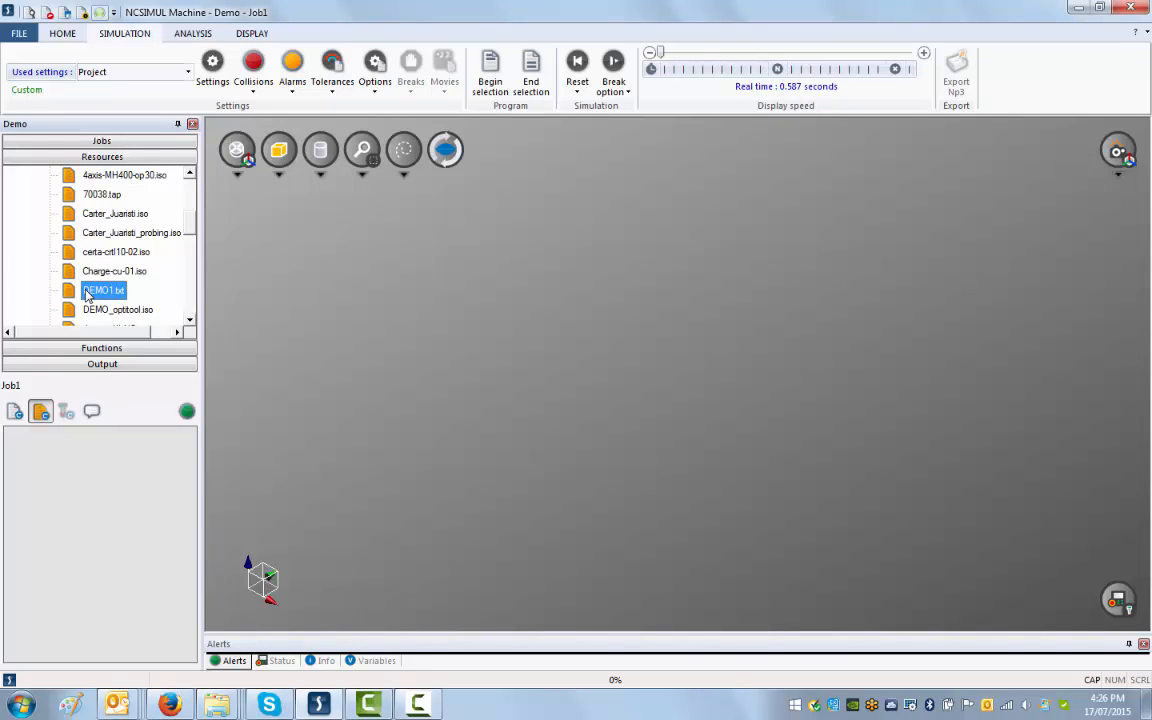
# - Review the DEMO1 program code, then add HAAS_VF6TR.mac from Resources > Machines to Job1
pyautogui.doubleClick(104, 289)
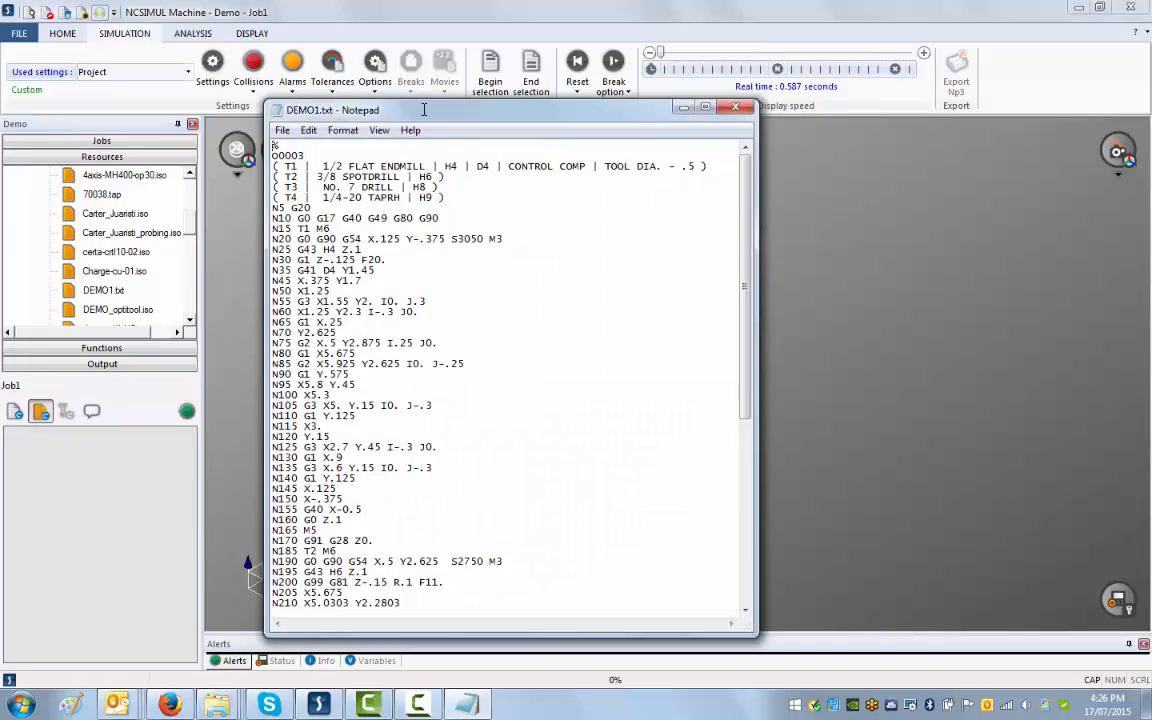
pyautogui.click(703, 107)
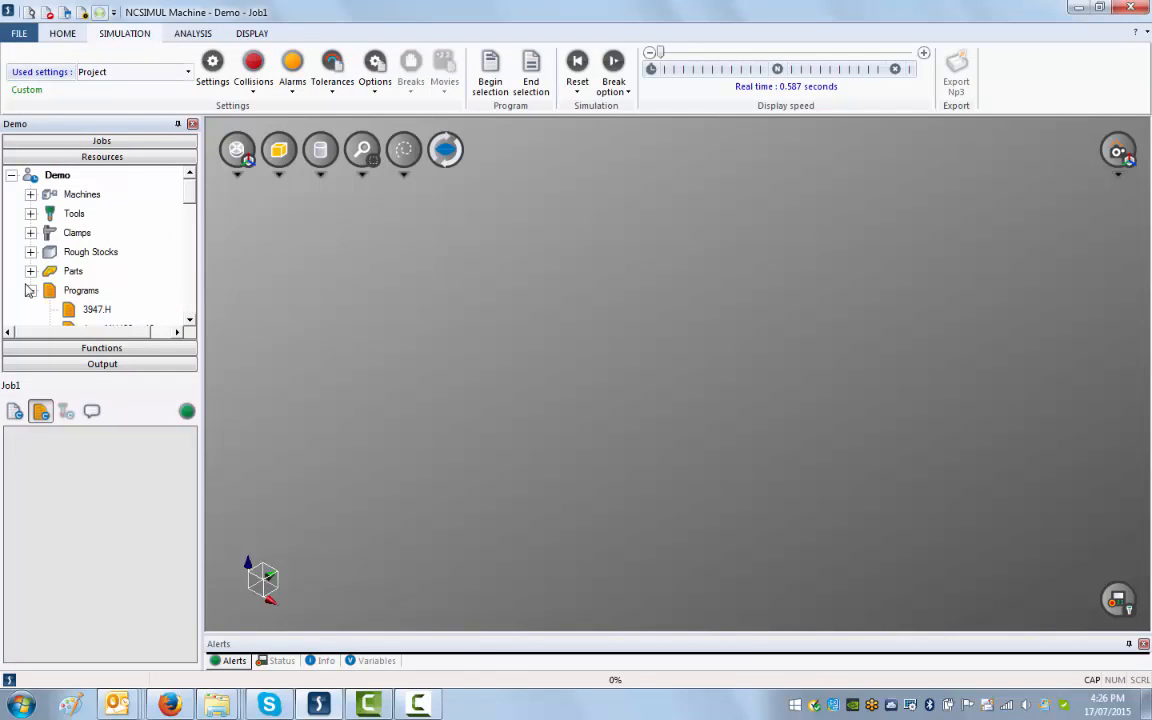
pyautogui.click(31, 175)
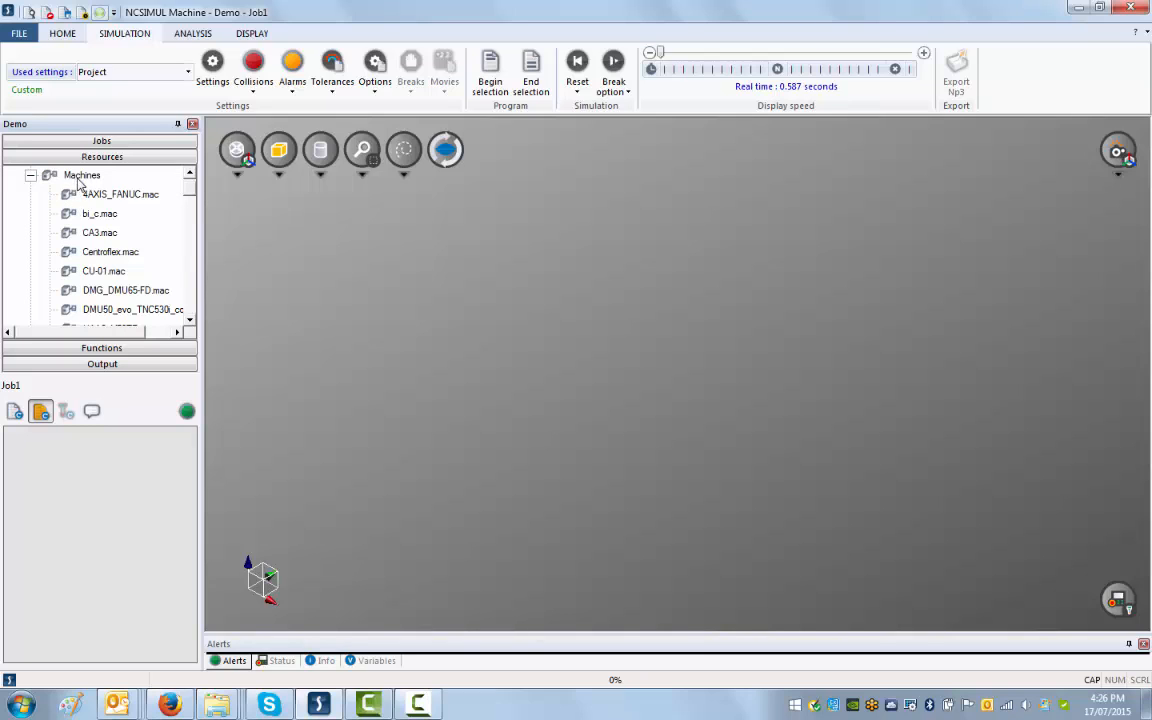
pyautogui.scroll(-3)
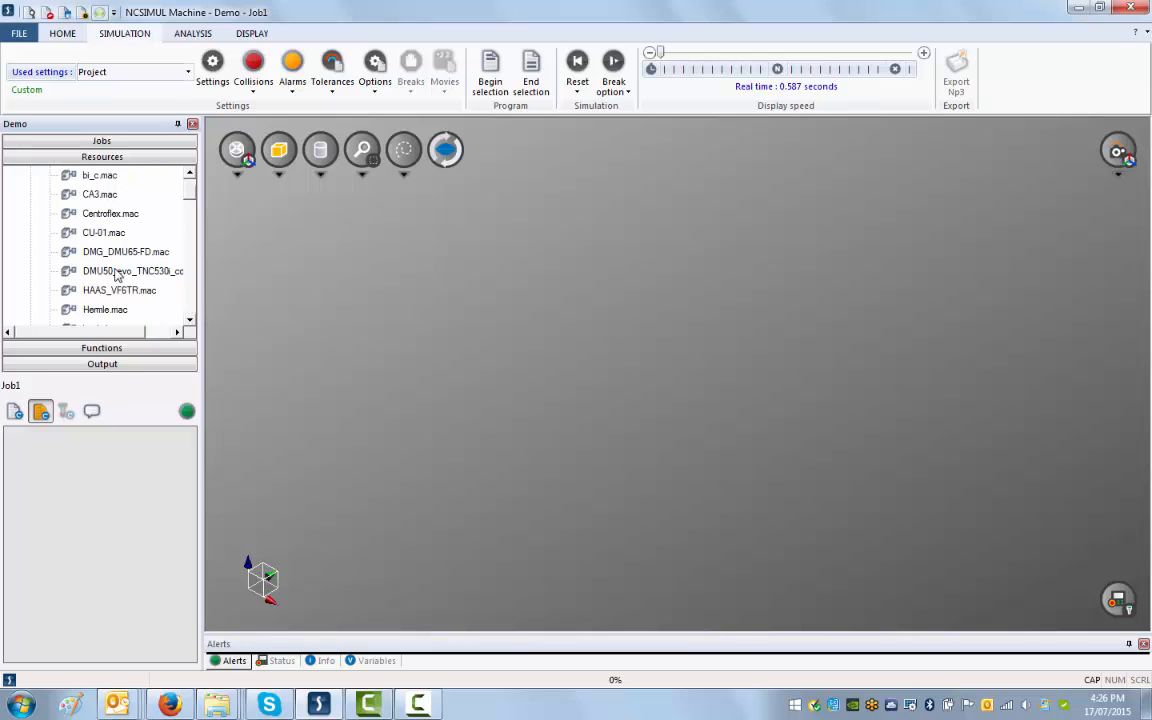
pyautogui.click(119, 290)
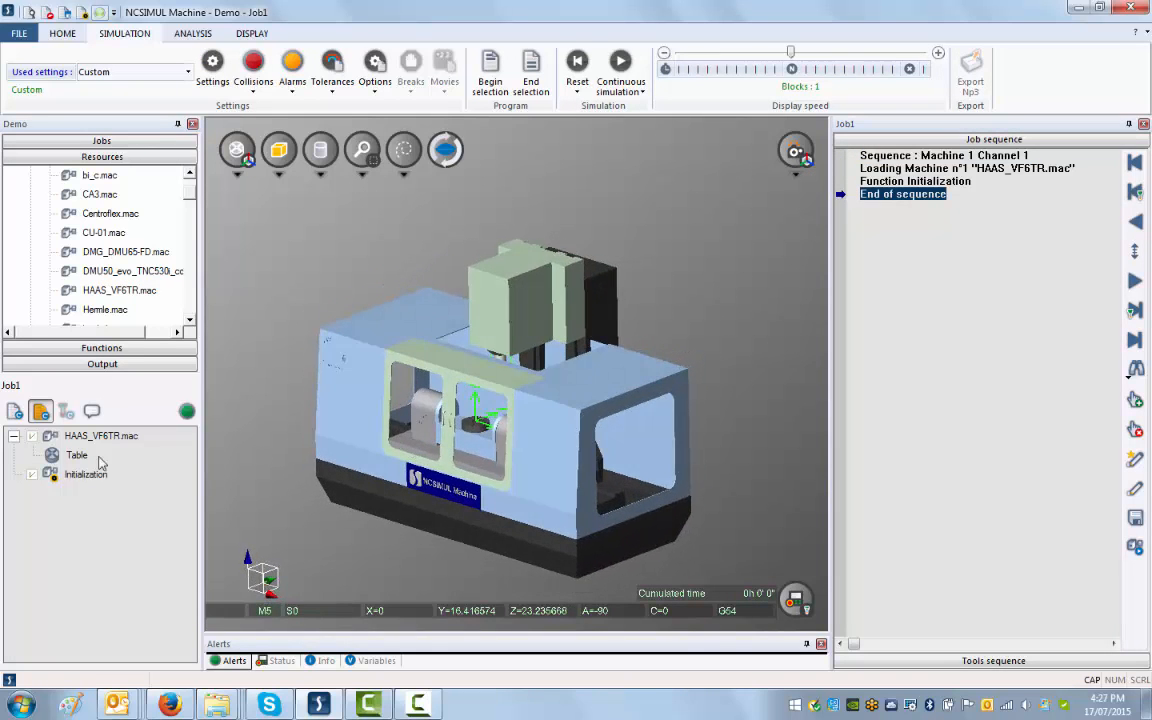
# - Keep the Fanuc HAAS_VF6TR controller in the machine tool settings and confirm
pyautogui.click(101, 435)
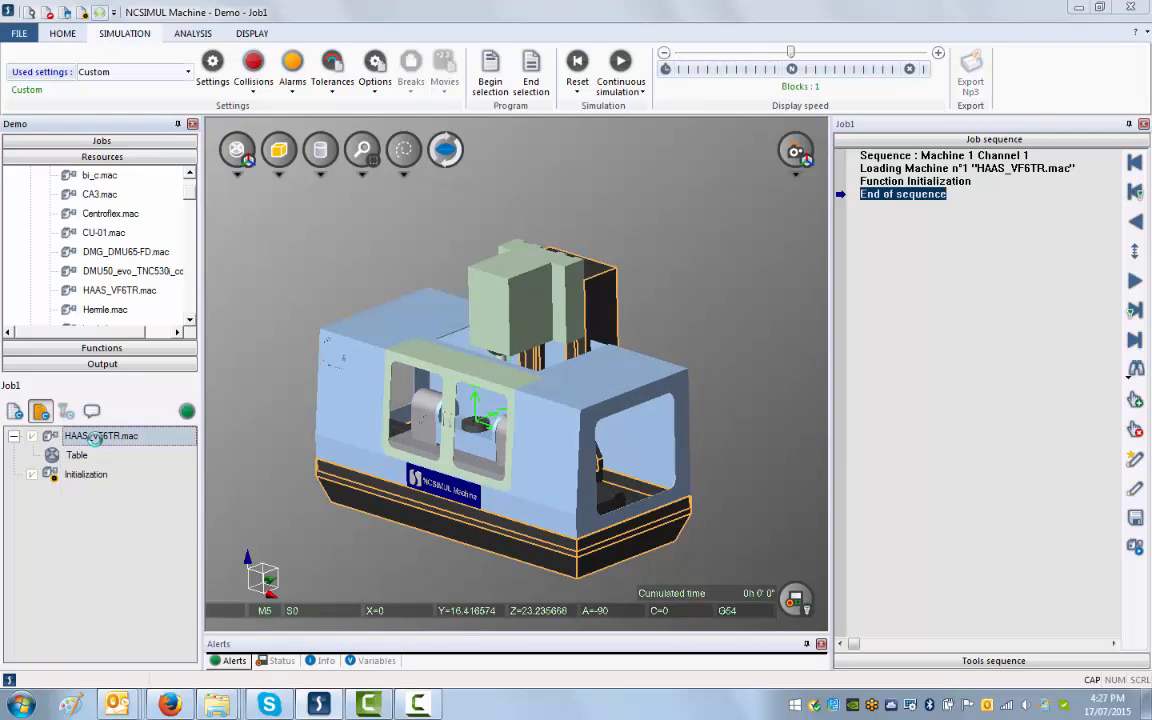
pyautogui.doubleClick(101, 435)
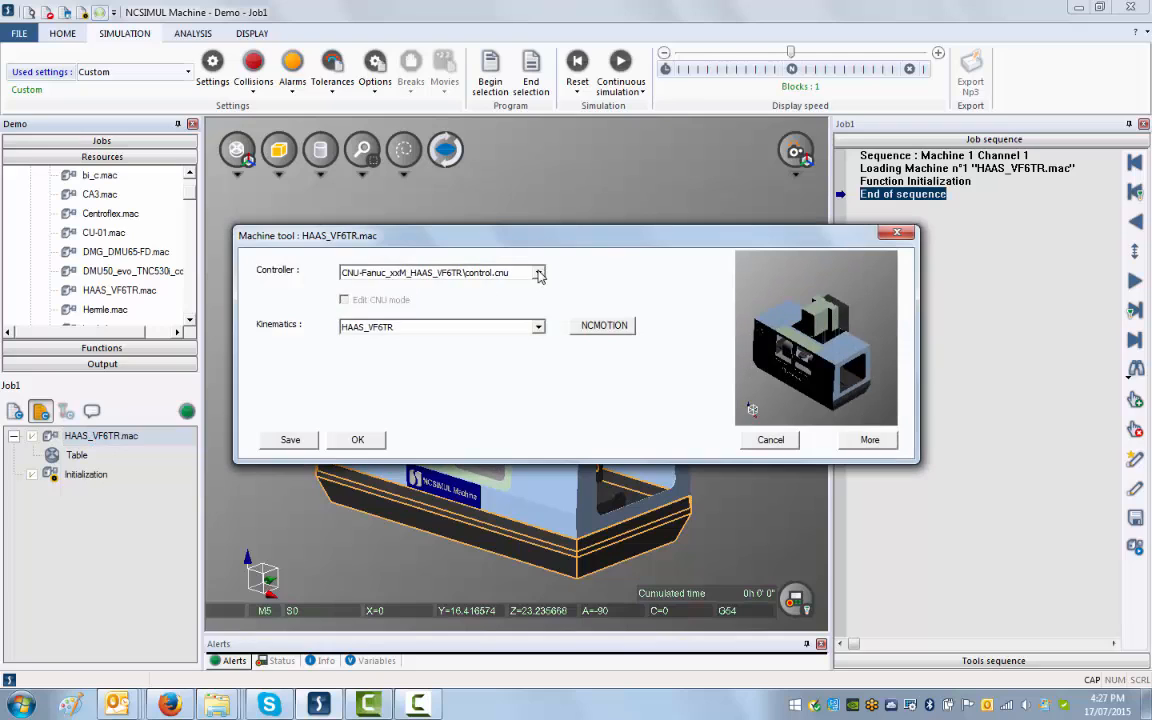
pyautogui.click(538, 272)
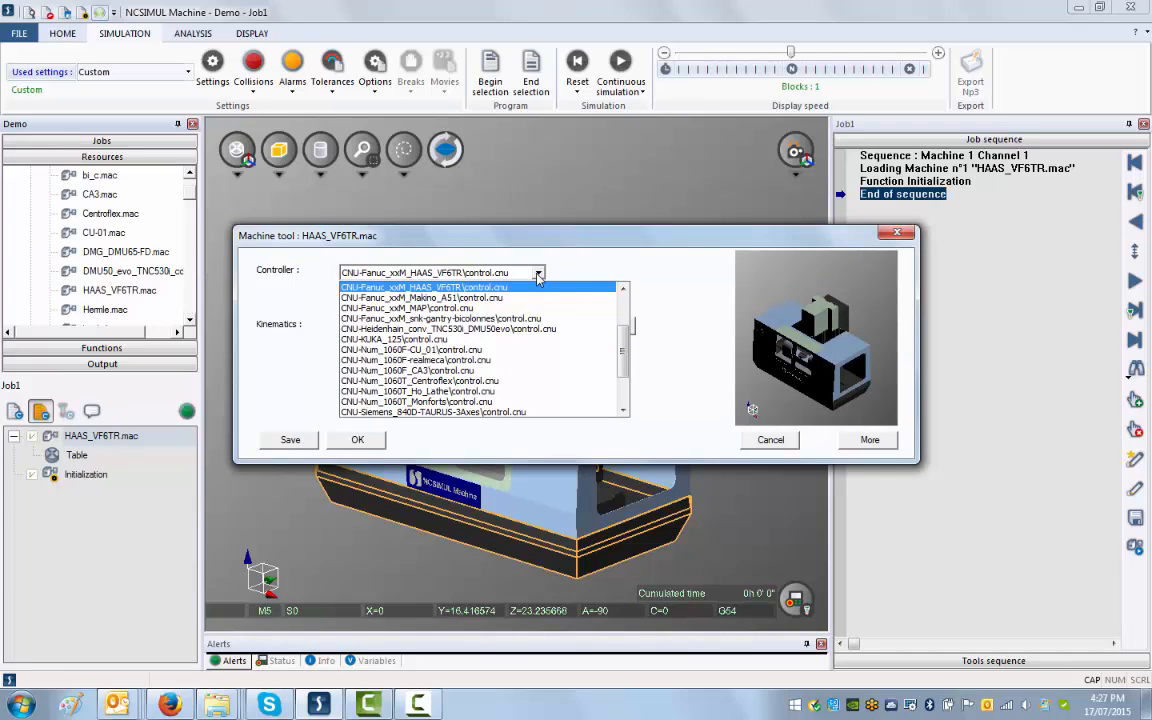
pyautogui.click(435, 287)
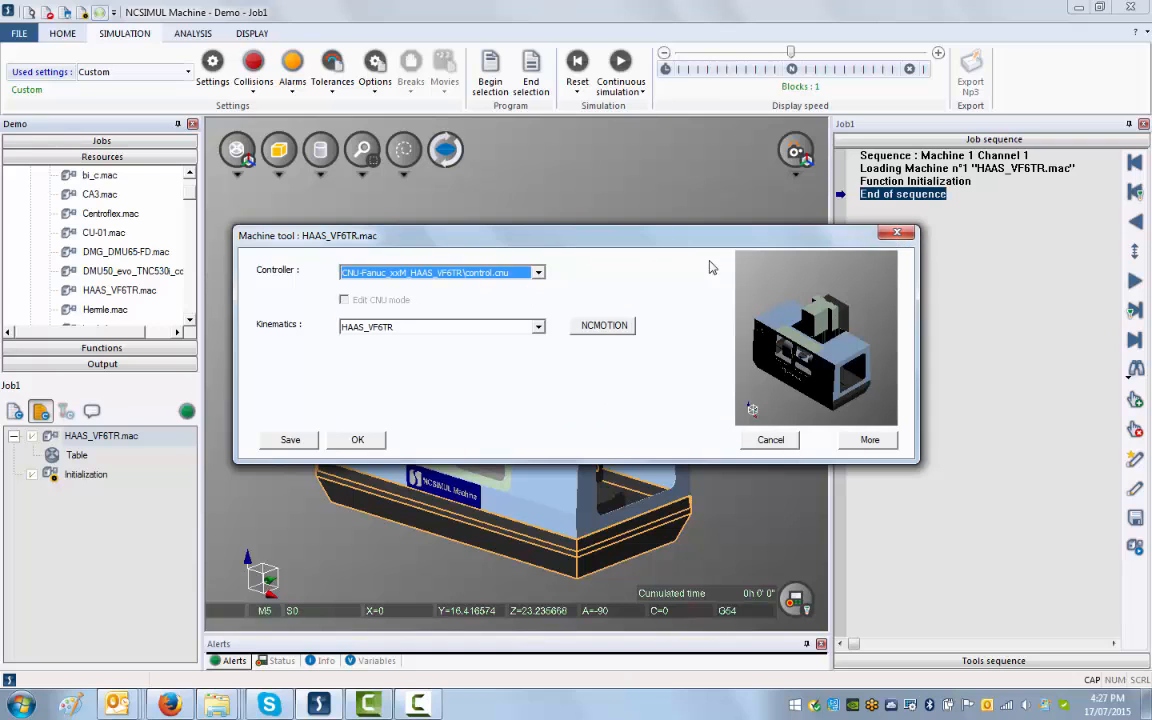
pyautogui.click(357, 439)
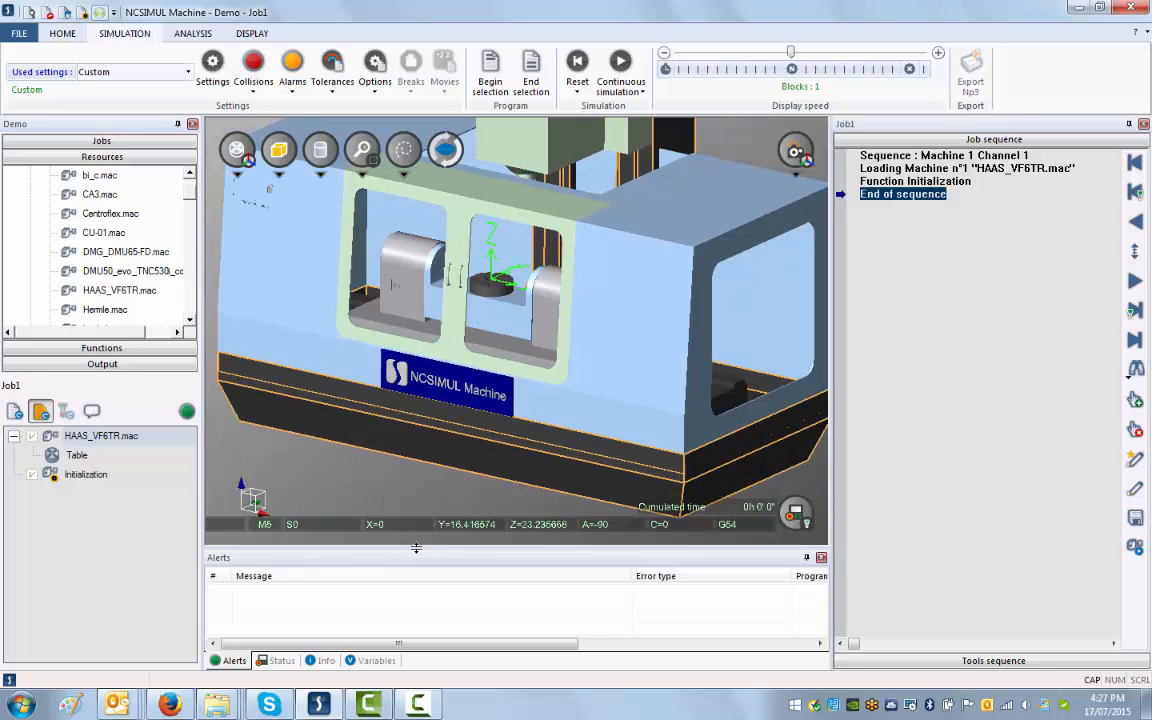
# - Add DEMO1.txt from Resources > Programs to Job1, revealing four missing-tool errors
pyautogui.click(103, 232)
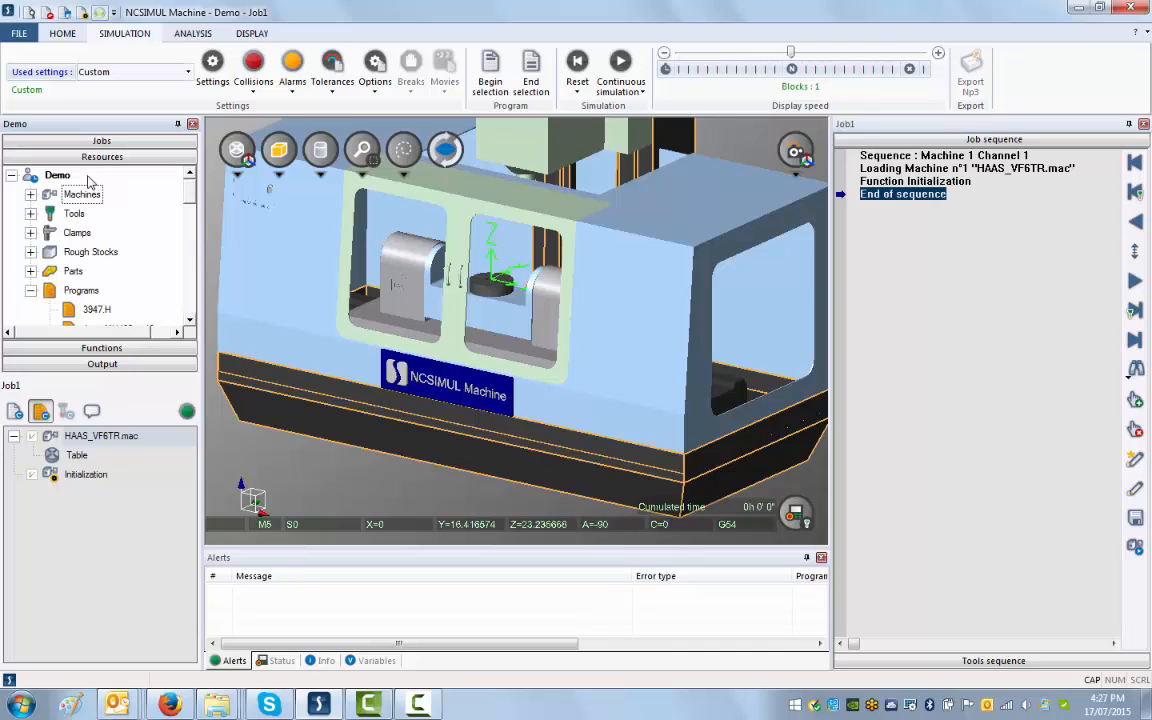
pyautogui.moveTo(62, 177)
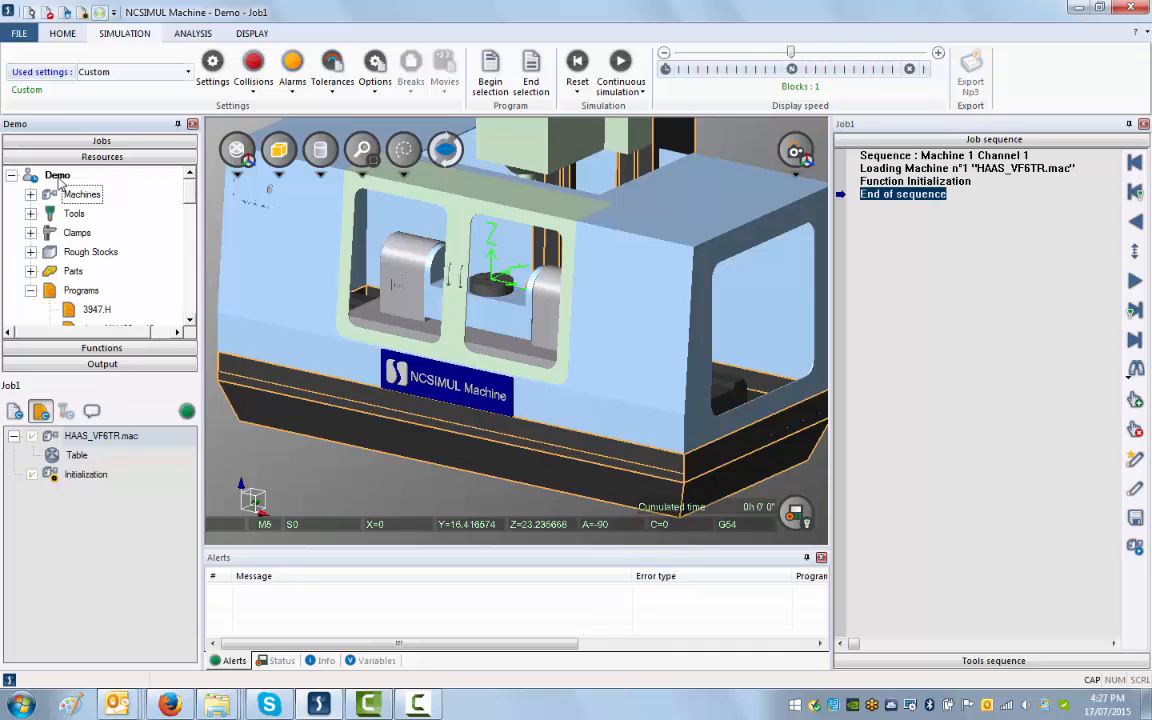
pyautogui.moveTo(7, 412)
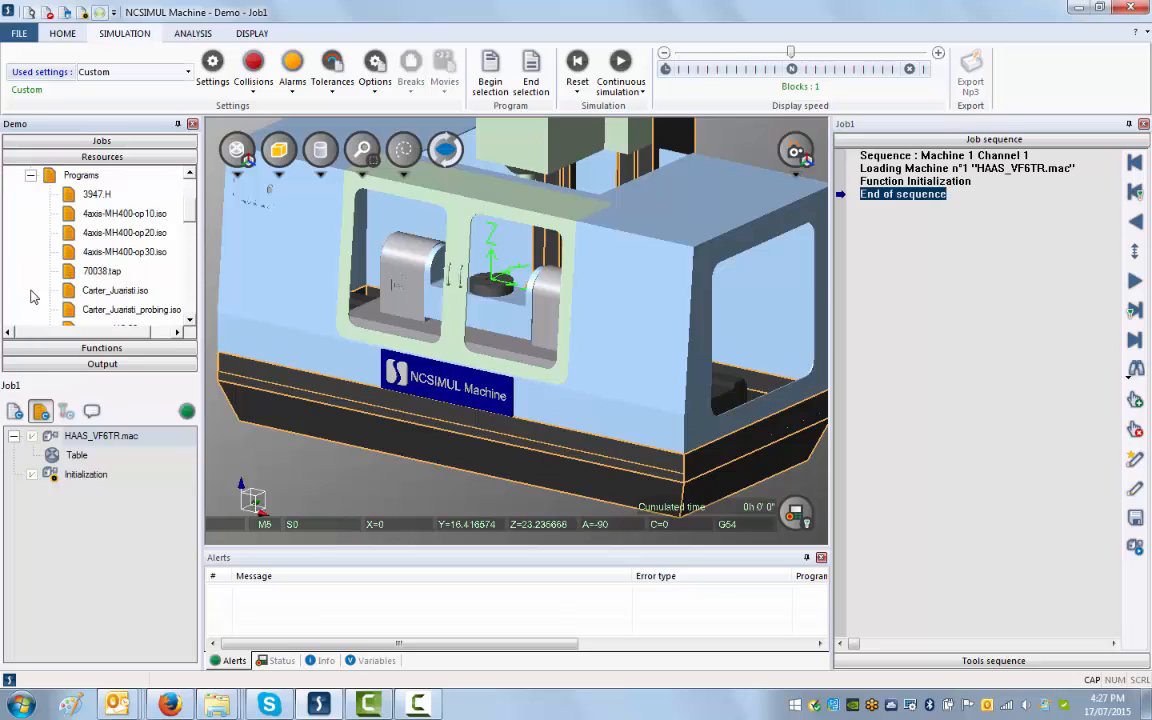
pyautogui.scroll(-3)
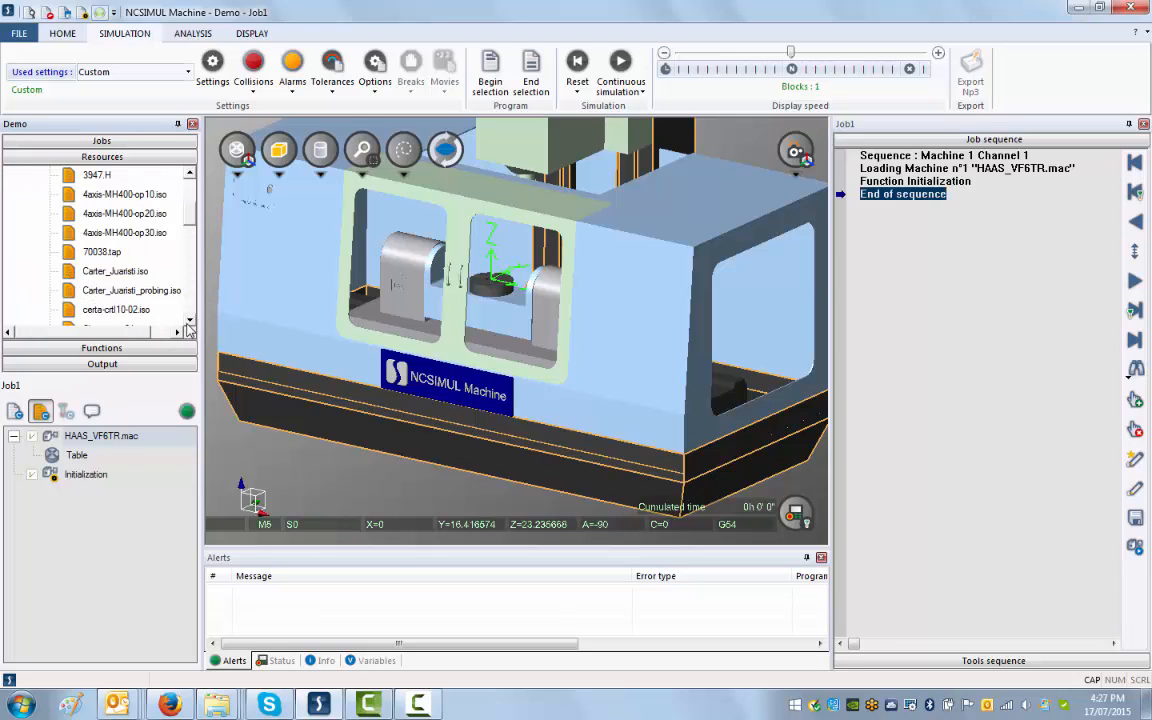
pyautogui.click(104, 271)
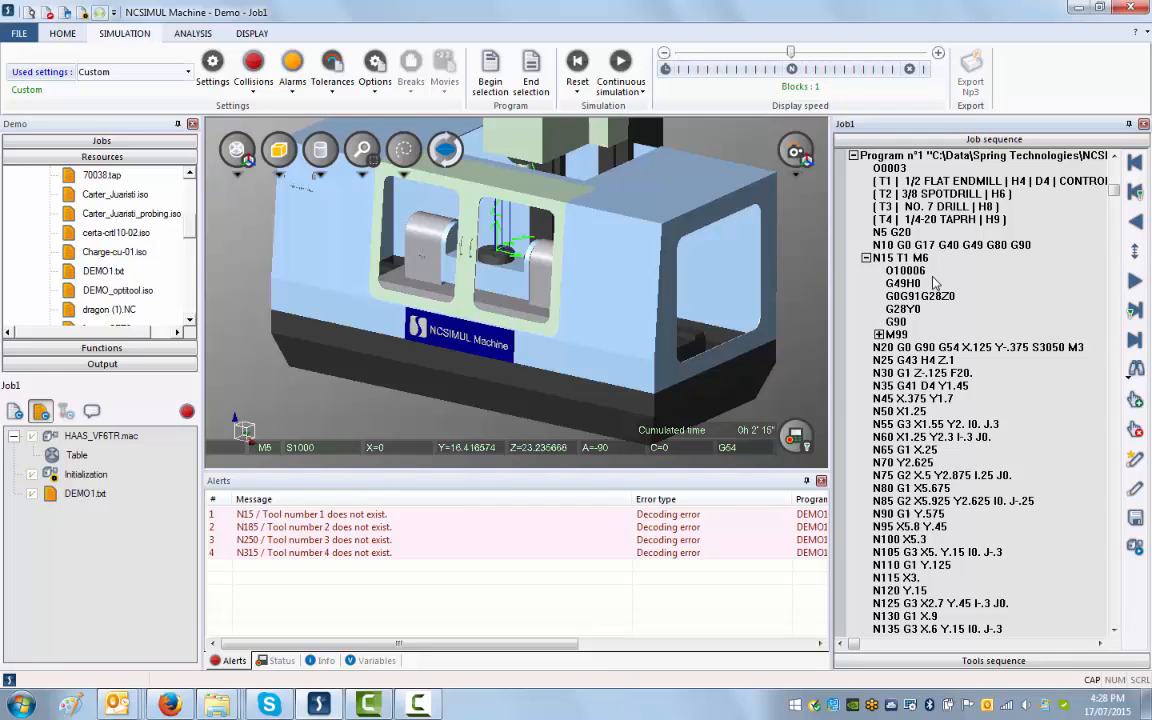
pyautogui.moveTo(519, 154)
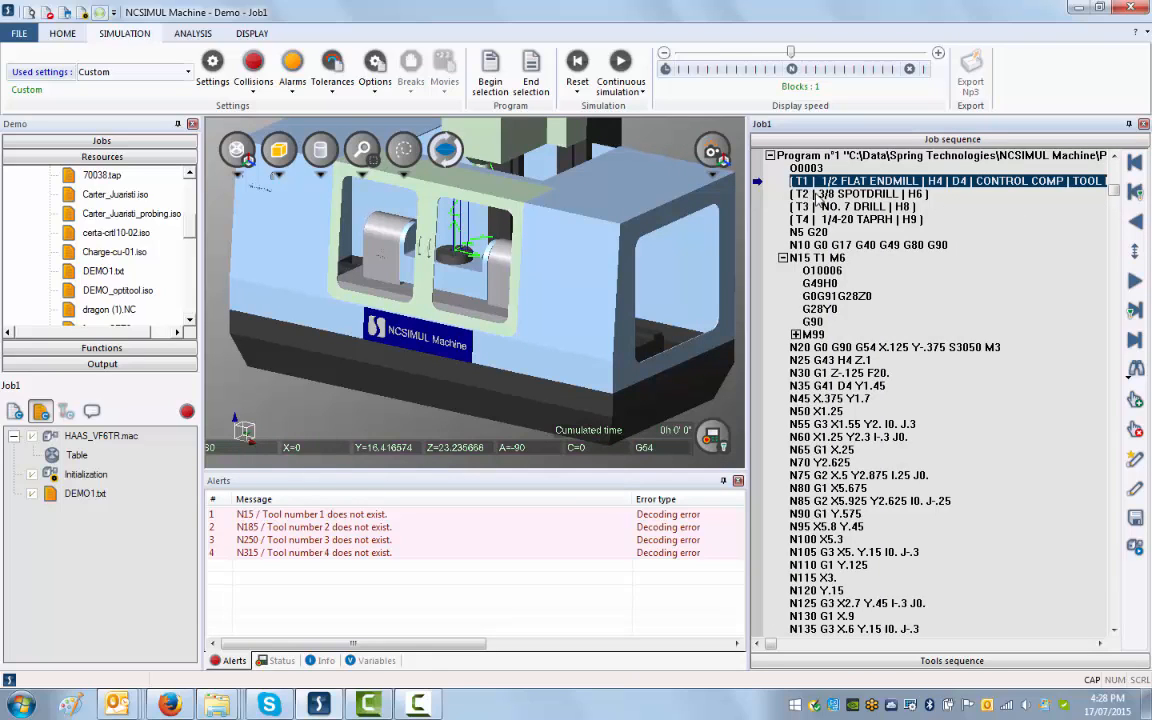
pyautogui.moveTo(815, 205)
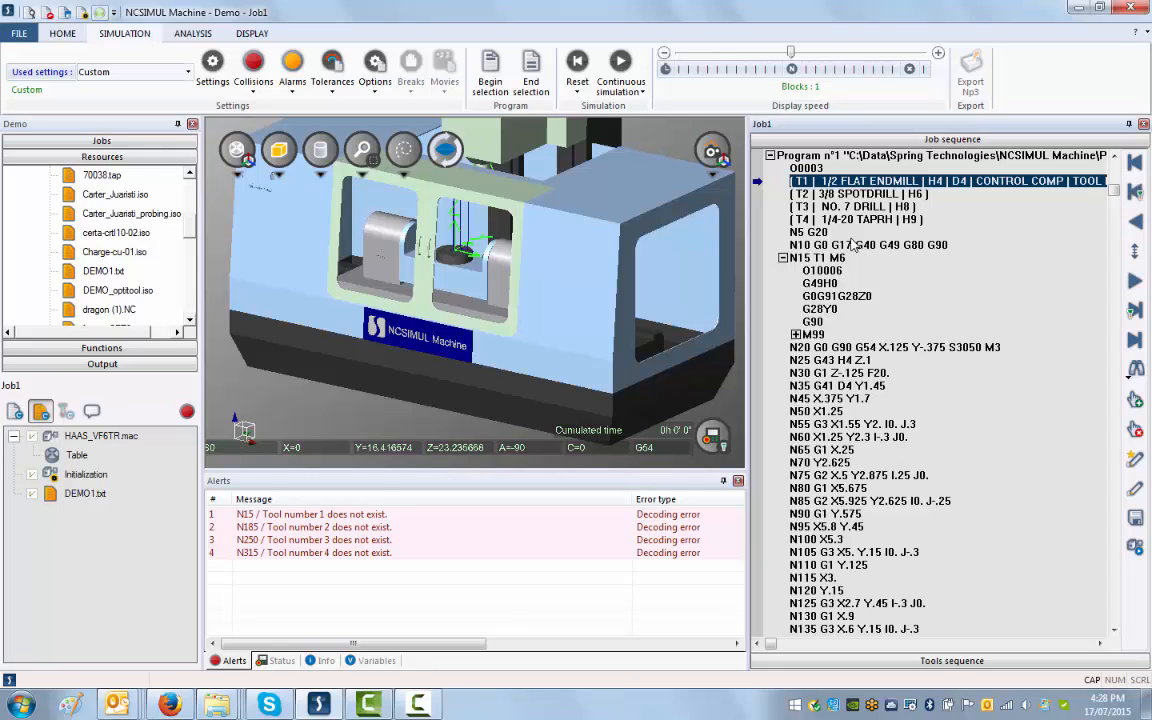
pyautogui.moveTo(107, 568)
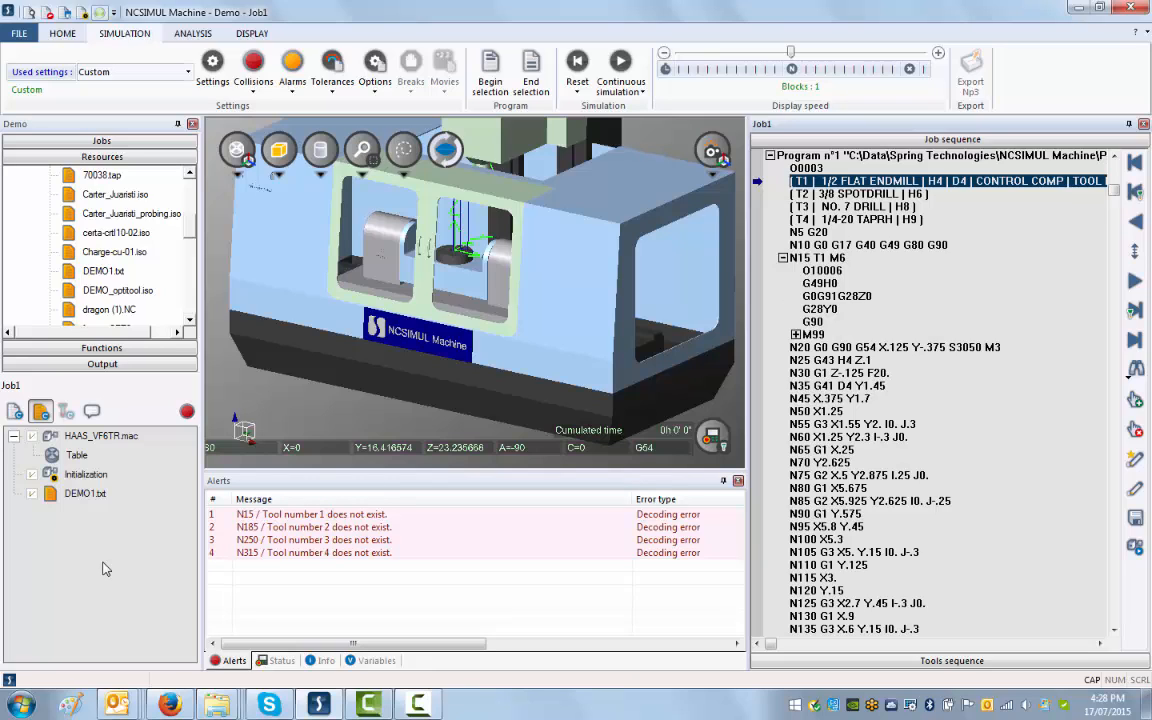
pyautogui.moveTo(156, 396)
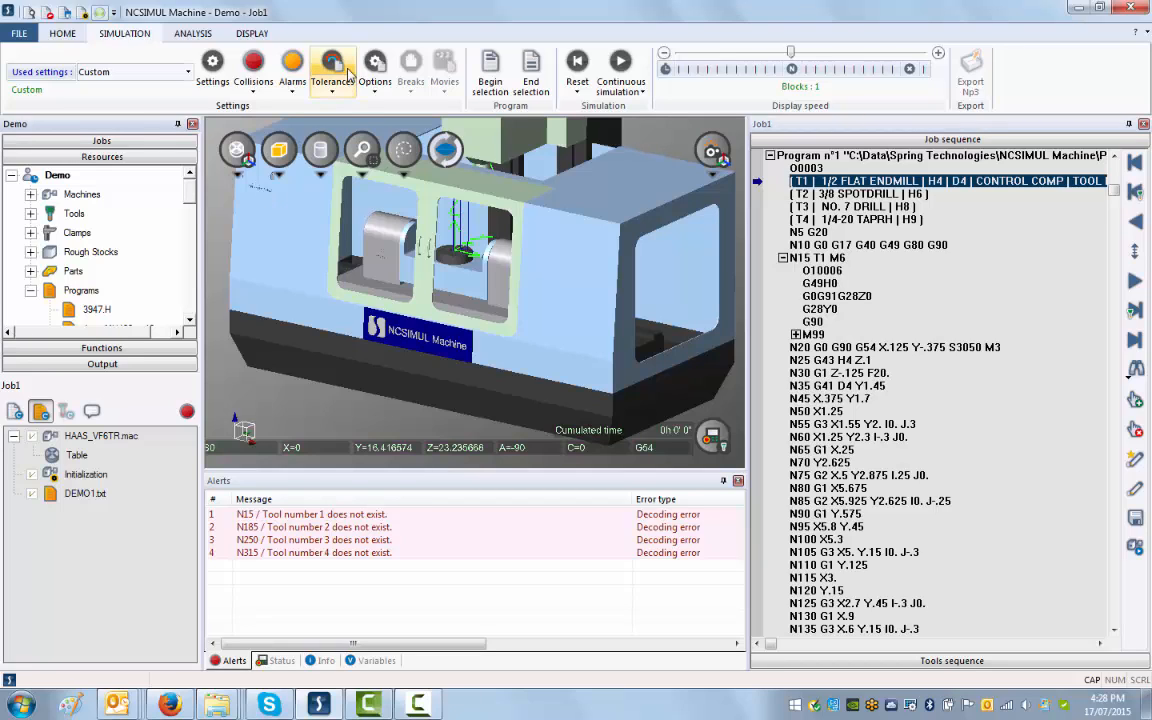
pyautogui.moveTo(127, 59)
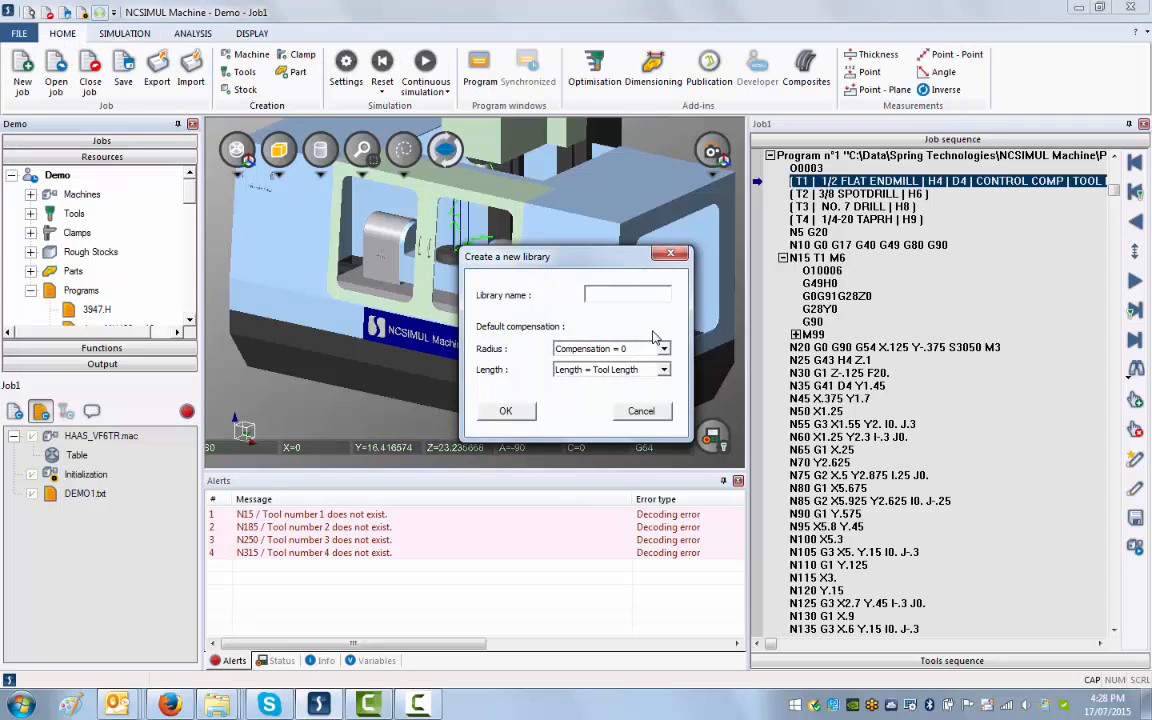
# - Name the new tool library DEMO1, retyping the entry to correct its case
pyautogui.write('dEMO1')
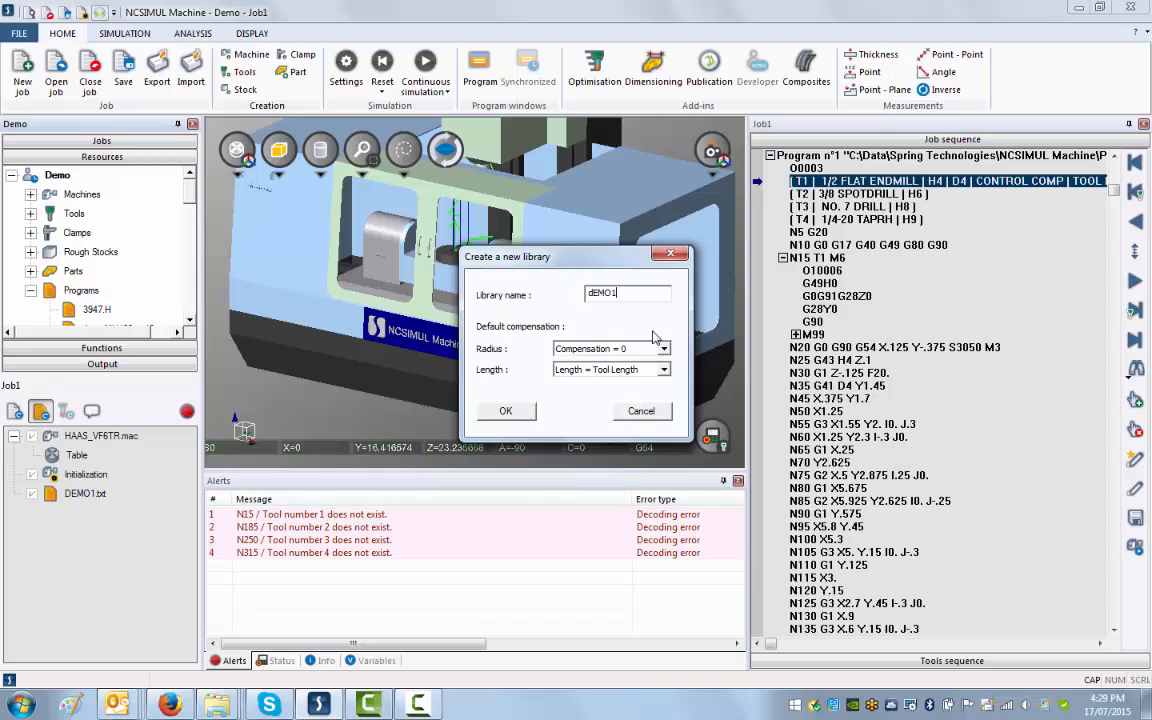
pyautogui.click(628, 293)
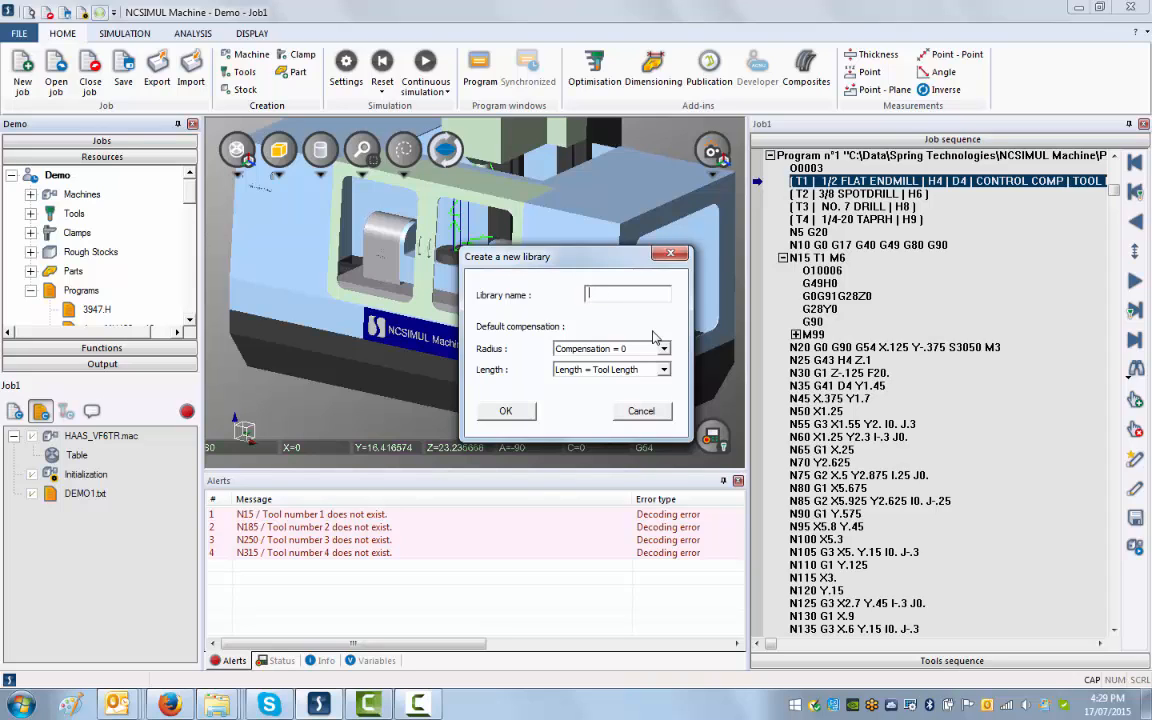
pyautogui.write('DEMO')
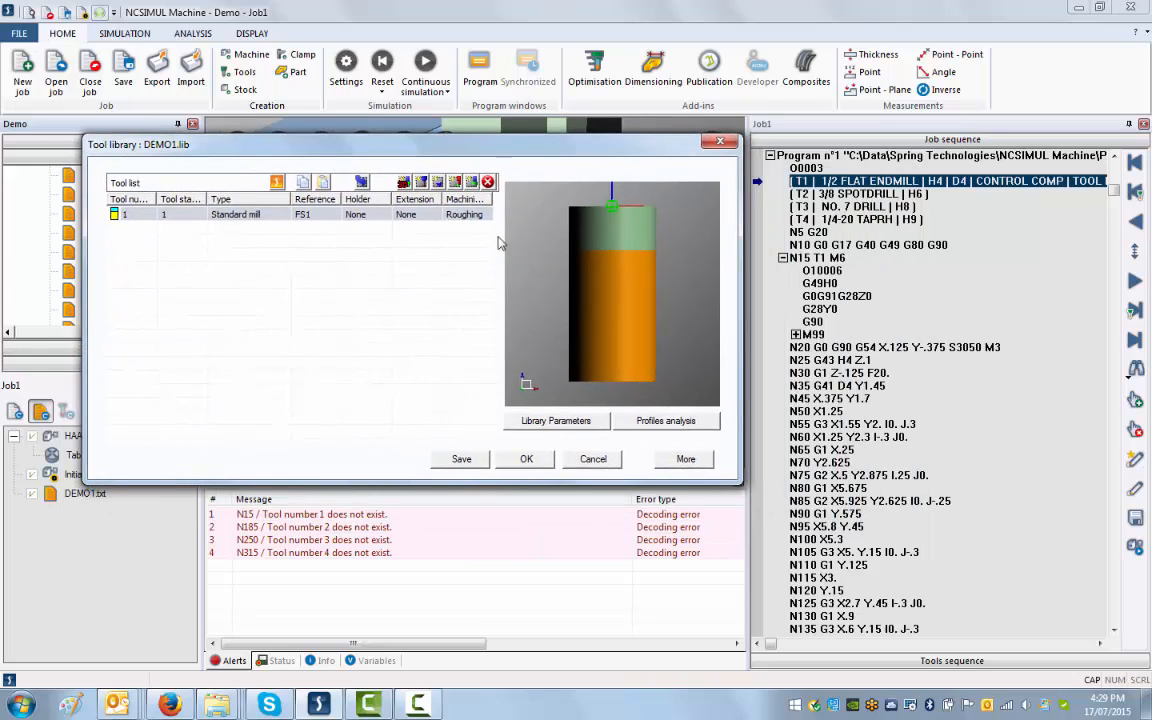
# - Show tool 1's detailed definition tabs to size the flat end mill
pyautogui.click(685, 458)
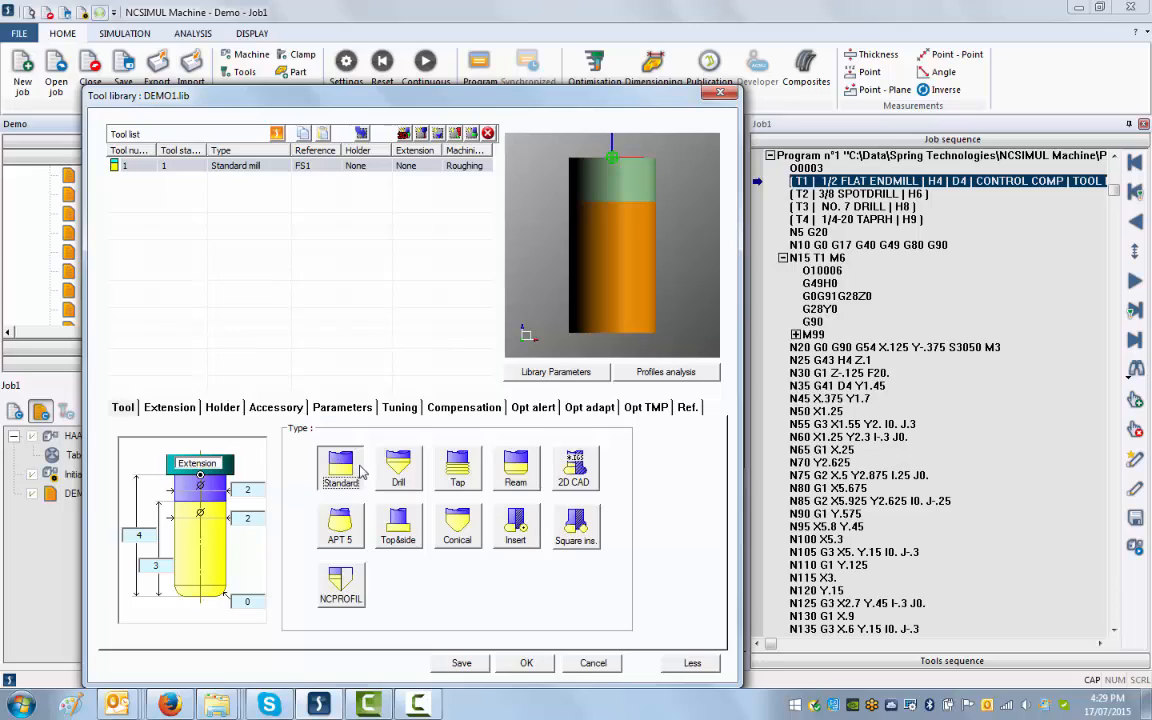
pyautogui.moveTo(267, 505)
pyautogui.write('1')
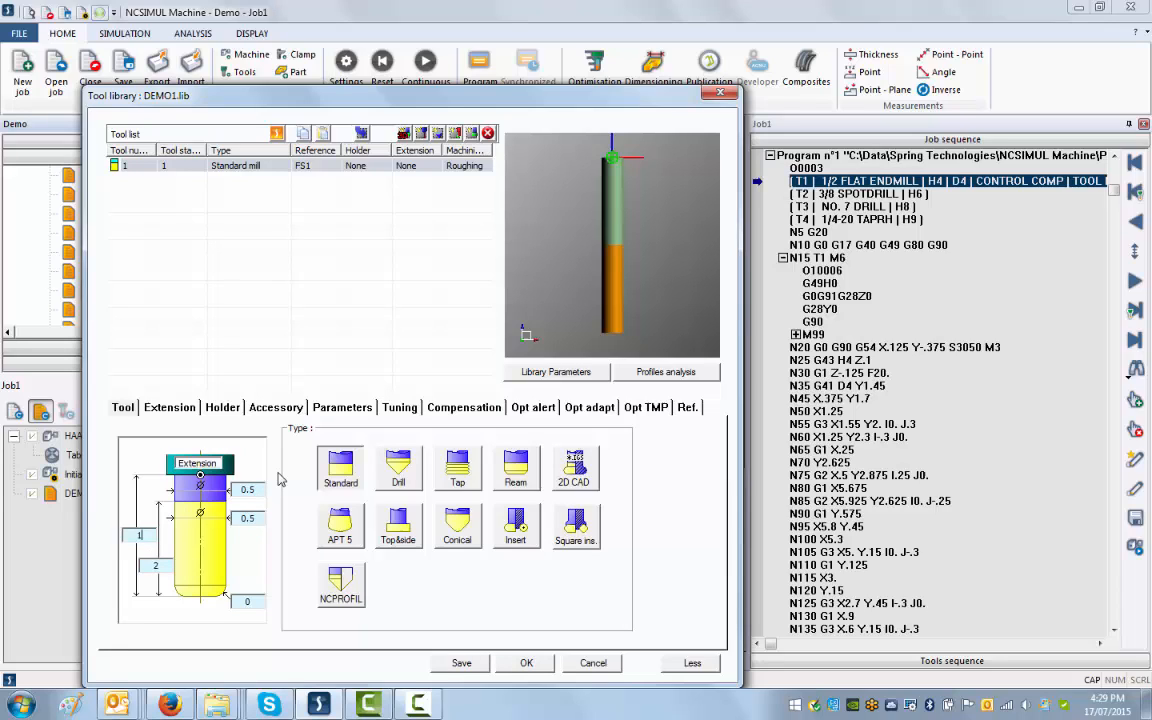
pyautogui.moveTo(645, 345)
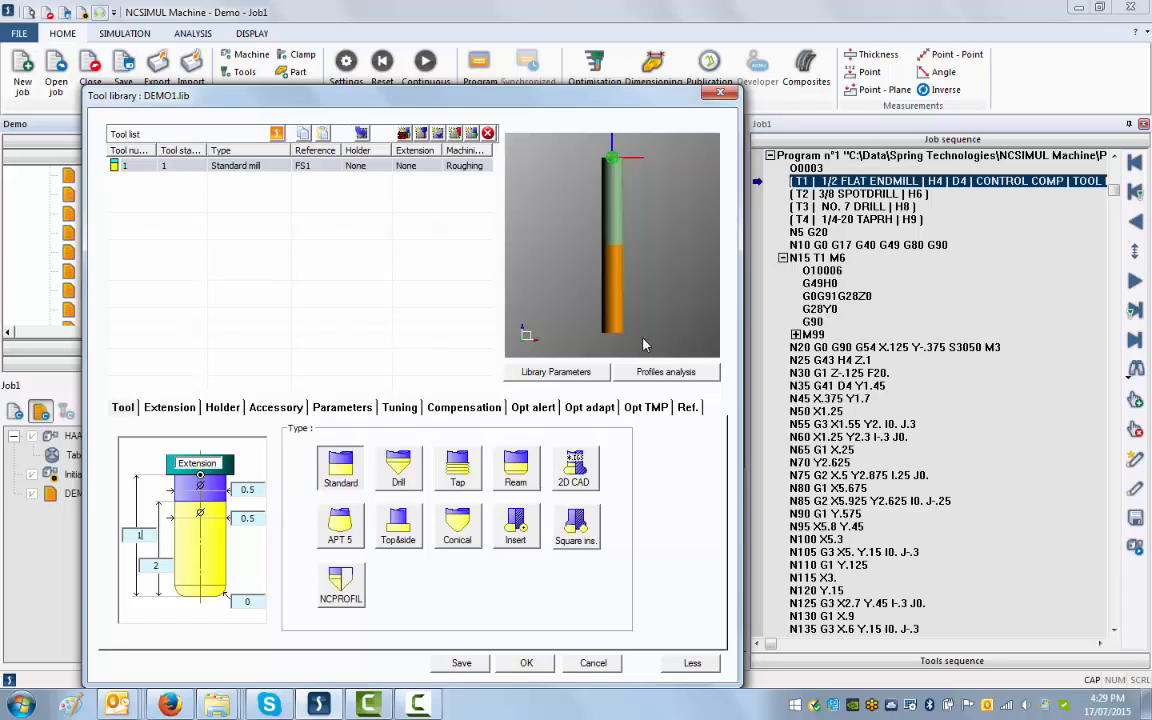
pyautogui.moveTo(540, 688)
pyautogui.write('4')
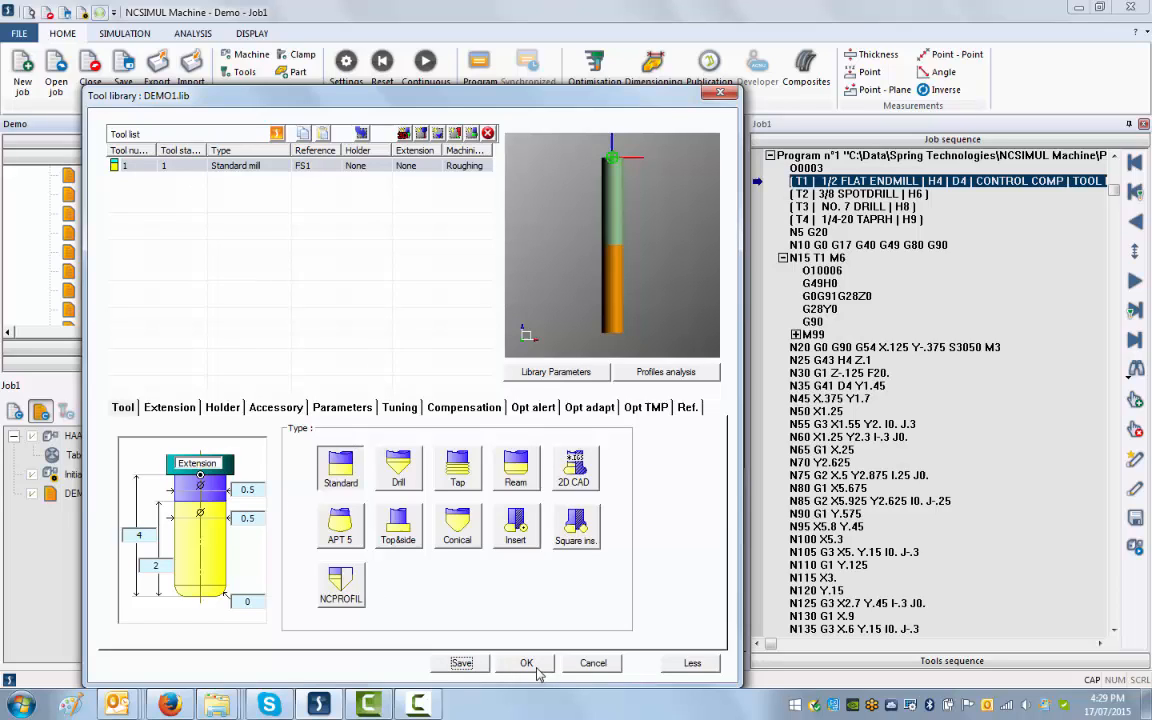
pyautogui.moveTo(490, 460)
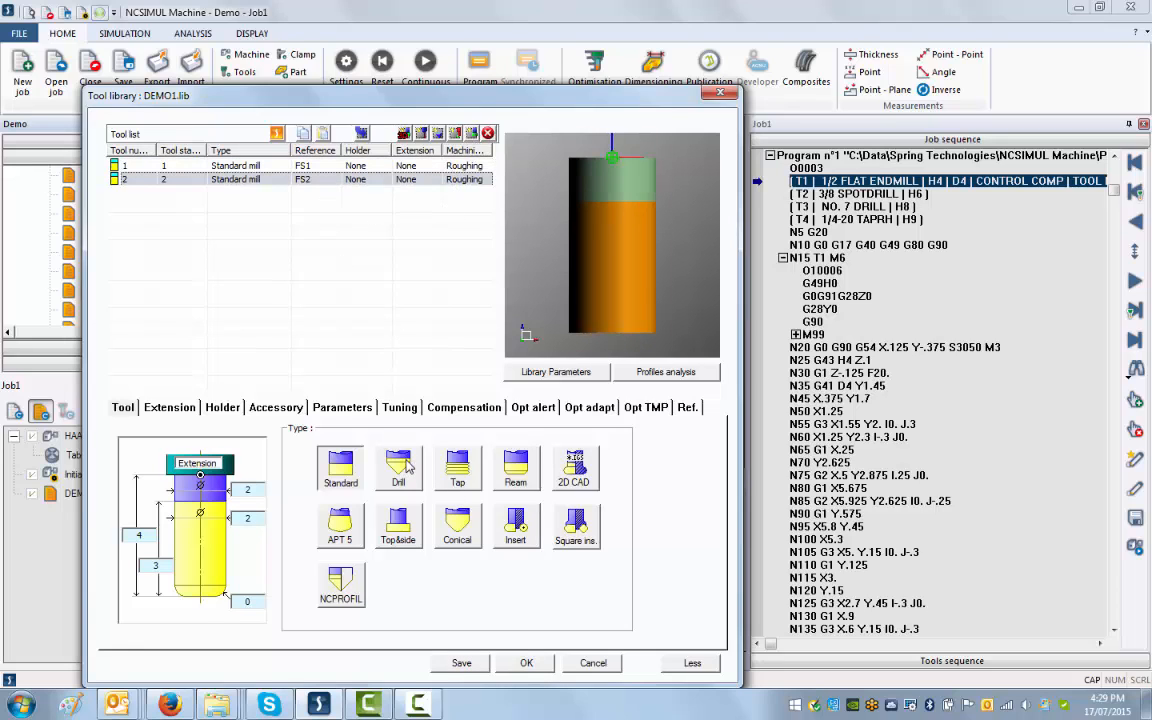
# - Change tool 2 in the DEMO1 library to a drill
pyautogui.click(398, 468)
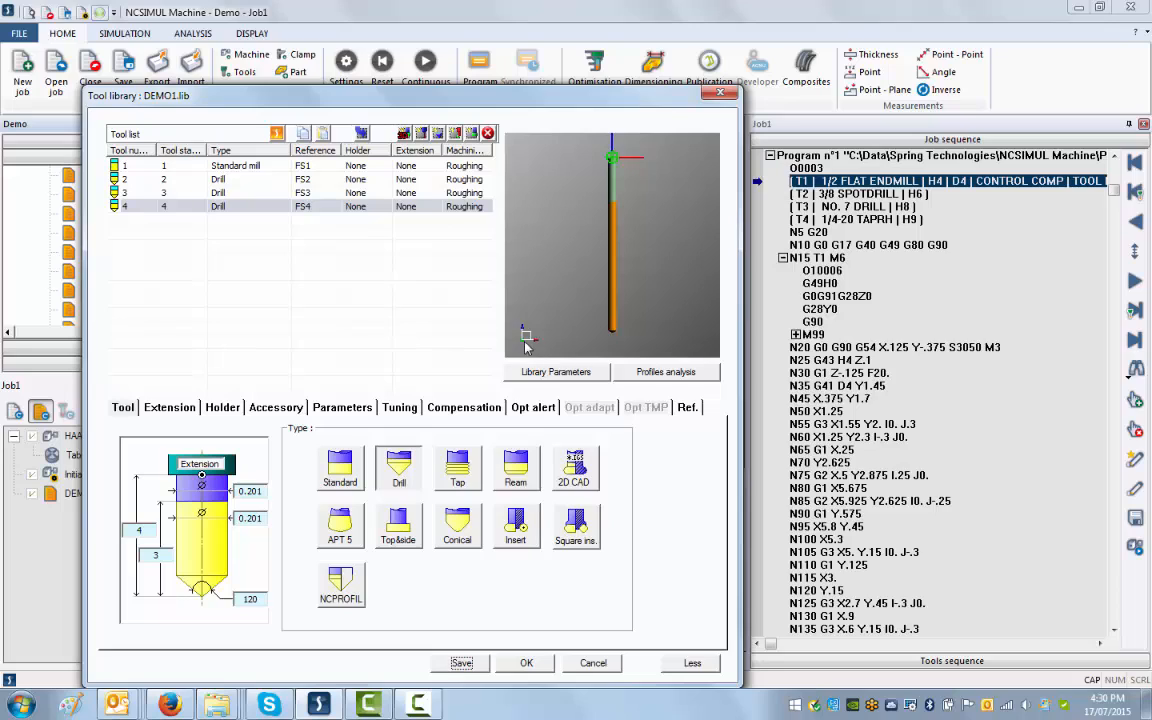
pyautogui.moveTo(312, 551)
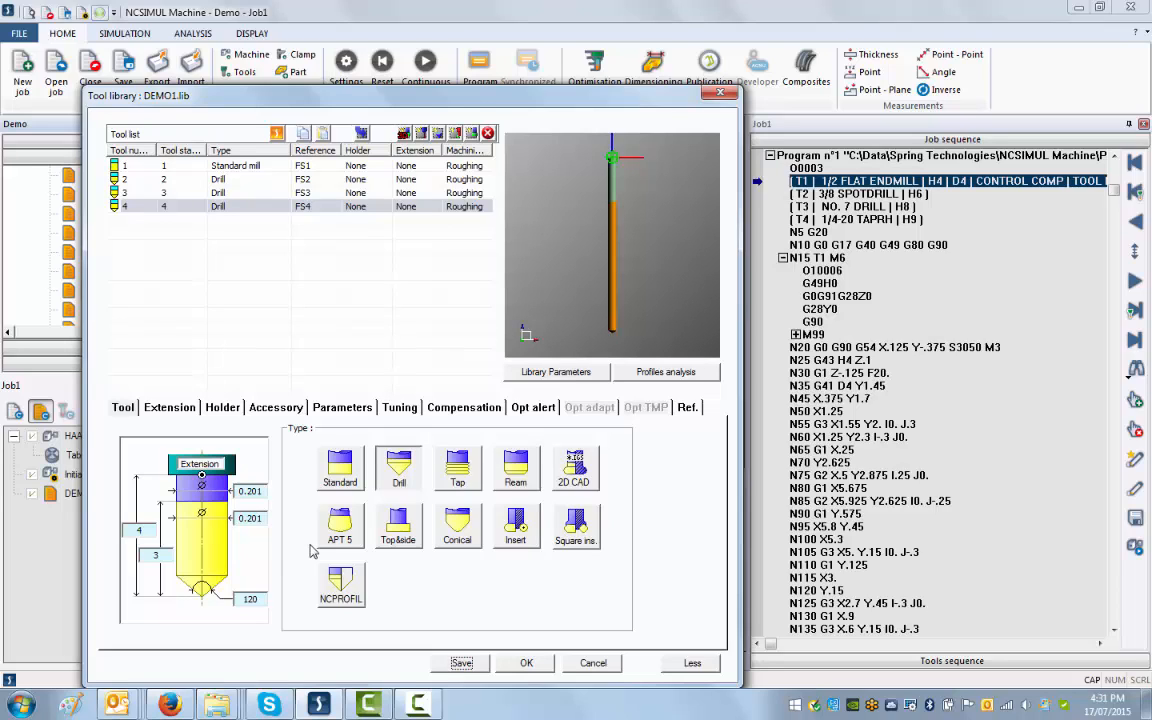
pyautogui.moveTo(538, 540)
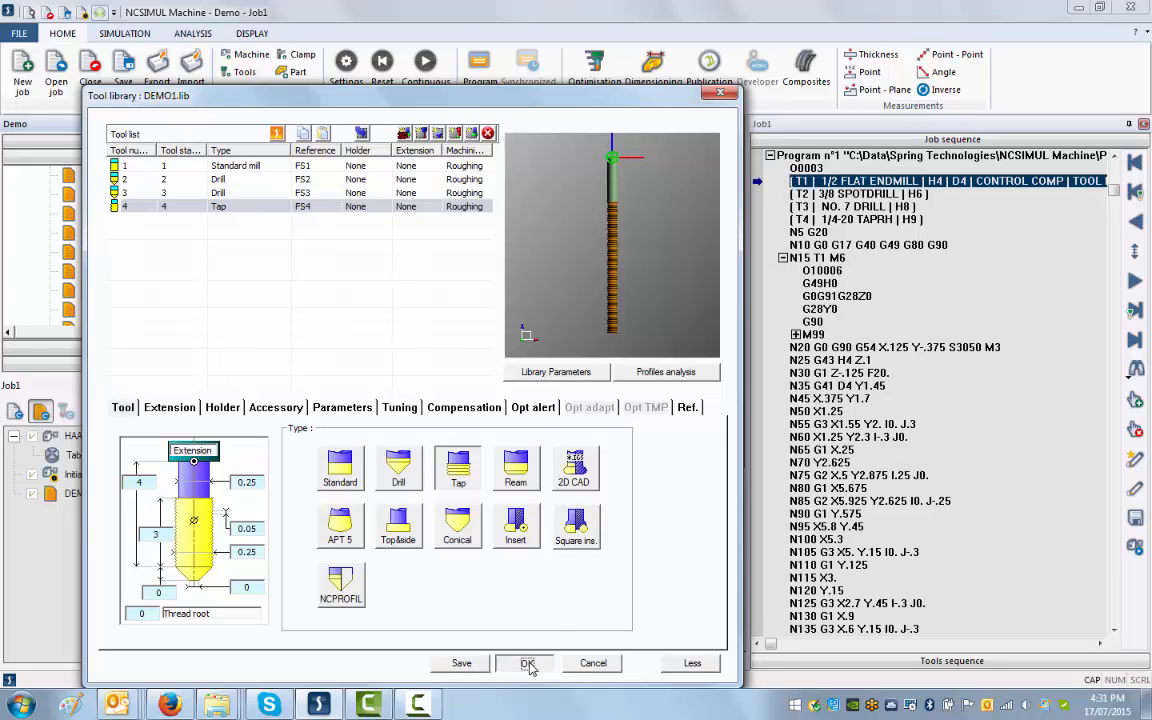
# - Confirm the DEMO1 tool library changes and close it
pyautogui.click(527, 663)
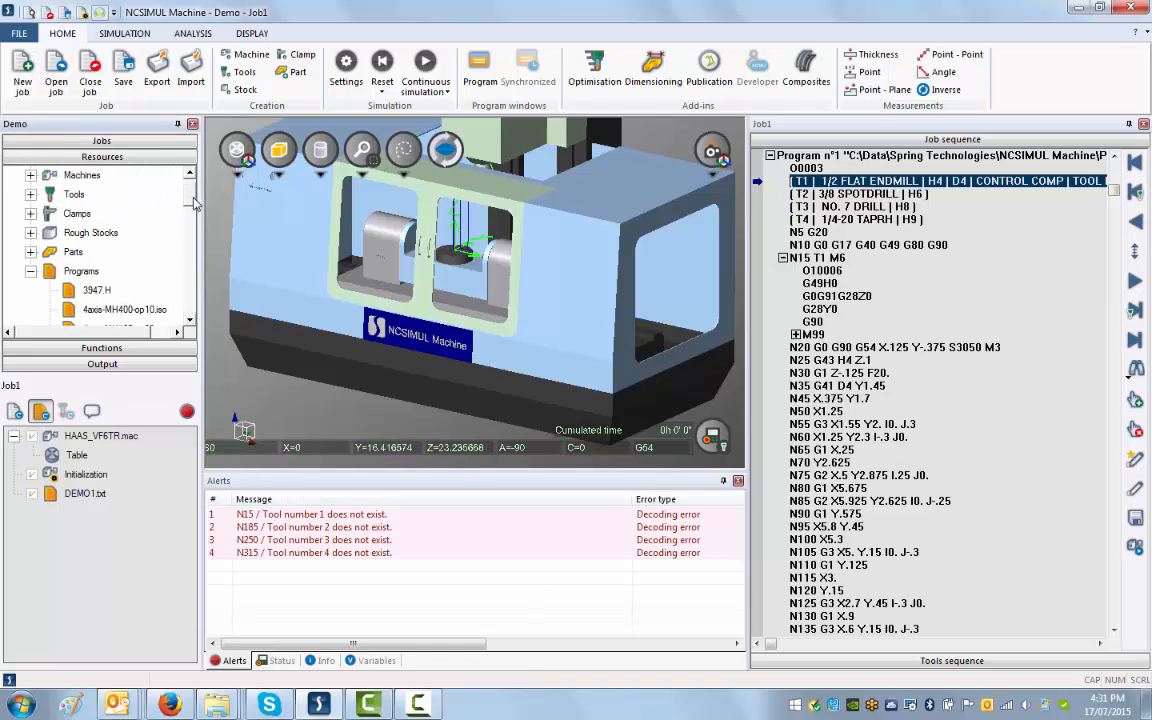
# - Add DEMO1.lib to Job1 from Resources > Tools, then start a new rough stock
pyautogui.click(74, 175)
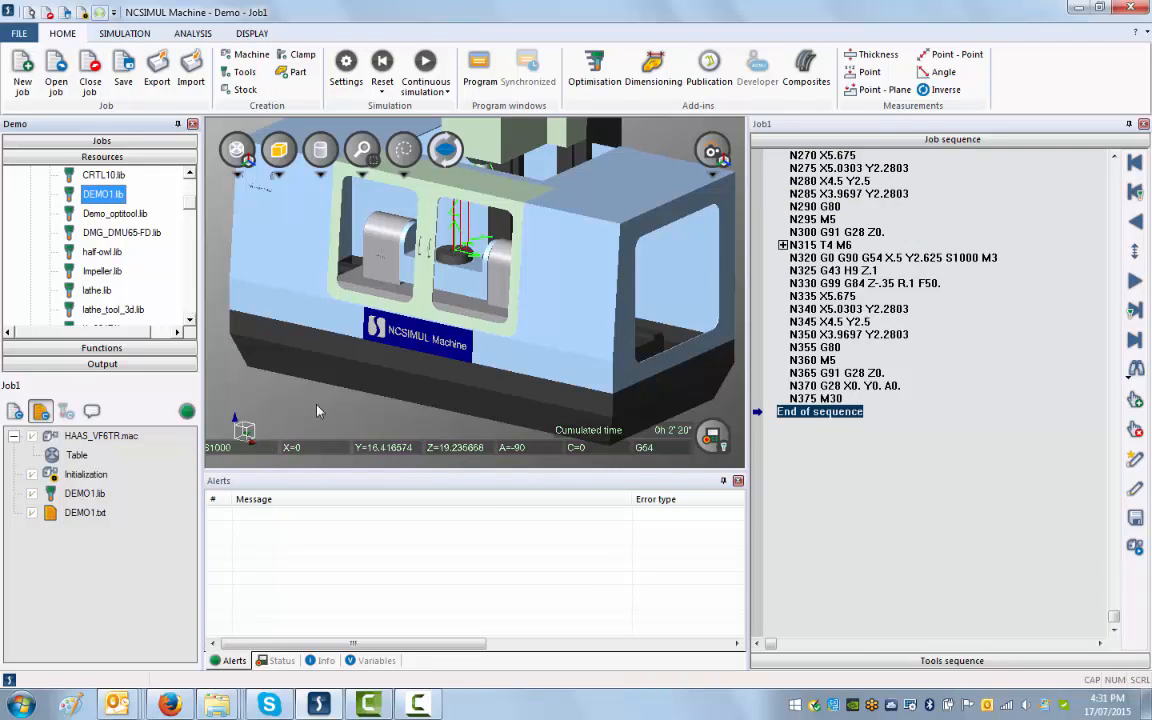
pyautogui.moveTo(325, 418)
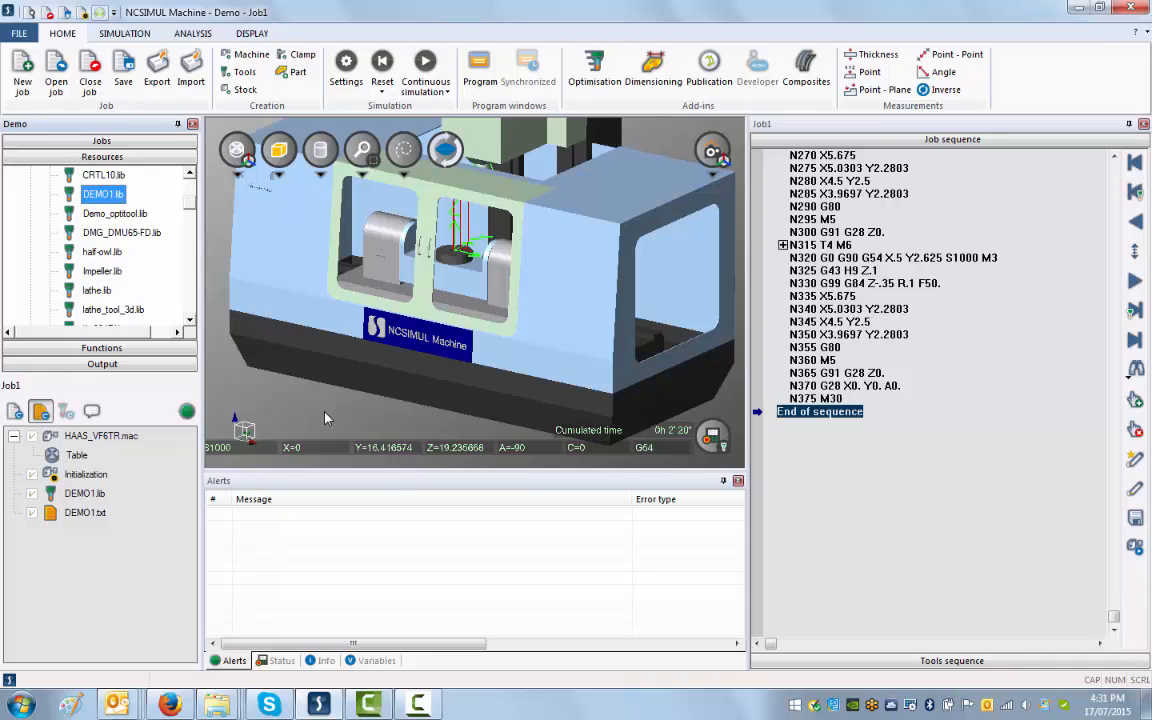
pyautogui.moveTo(190, 242)
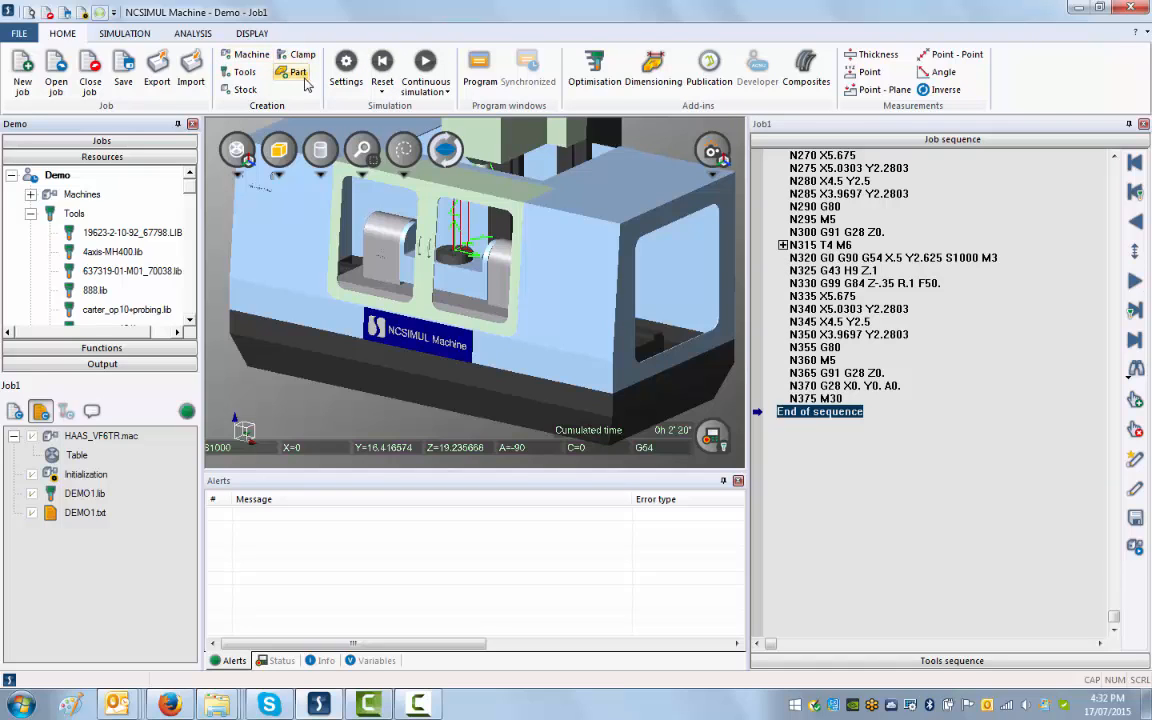
pyautogui.click(245, 89)
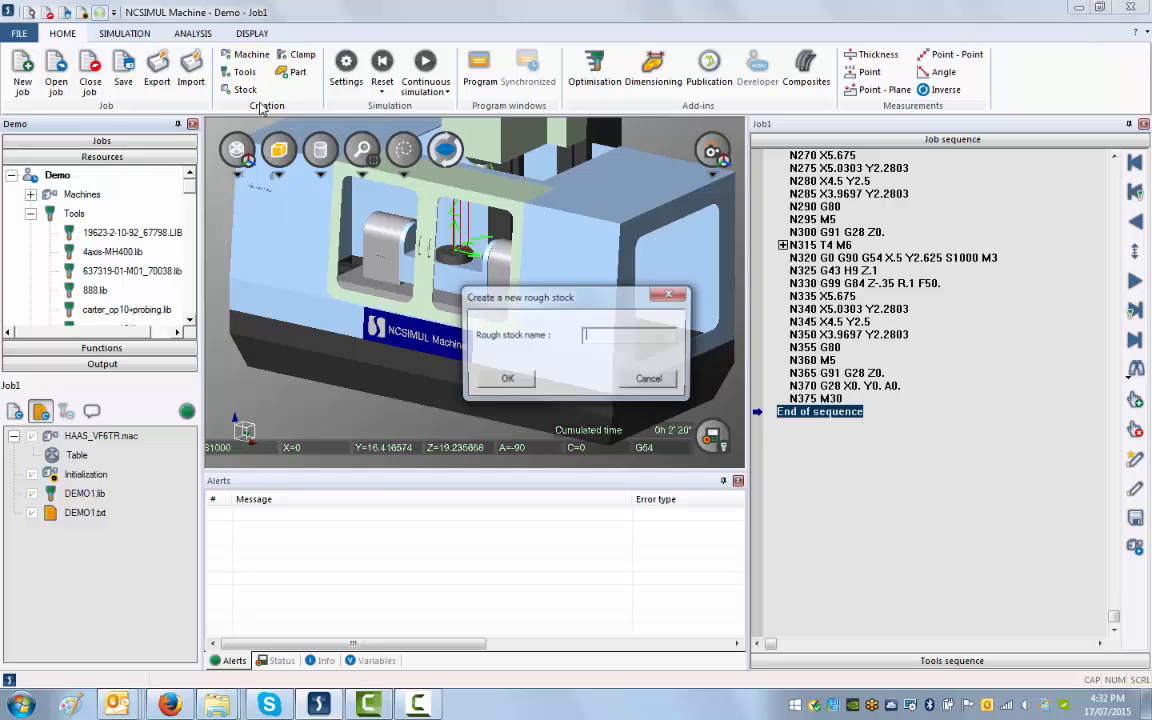
# - Name the new rough stock Demo1 and confirm it
pyautogui.write('D')
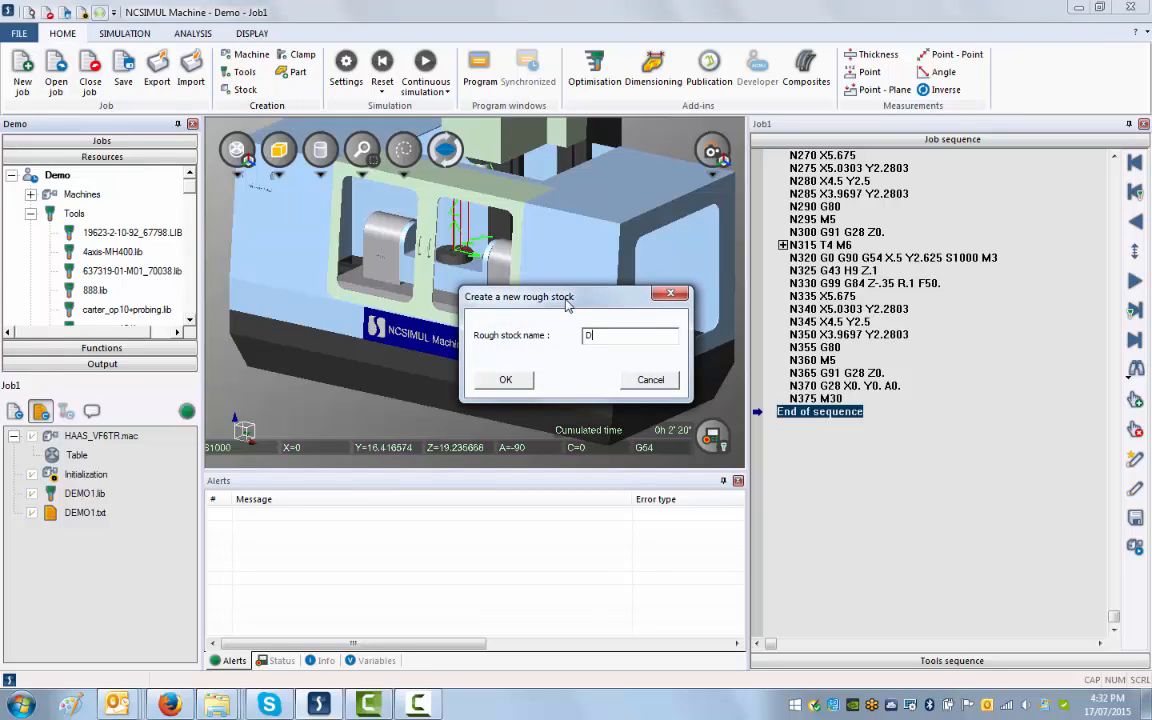
pyautogui.write('emo')
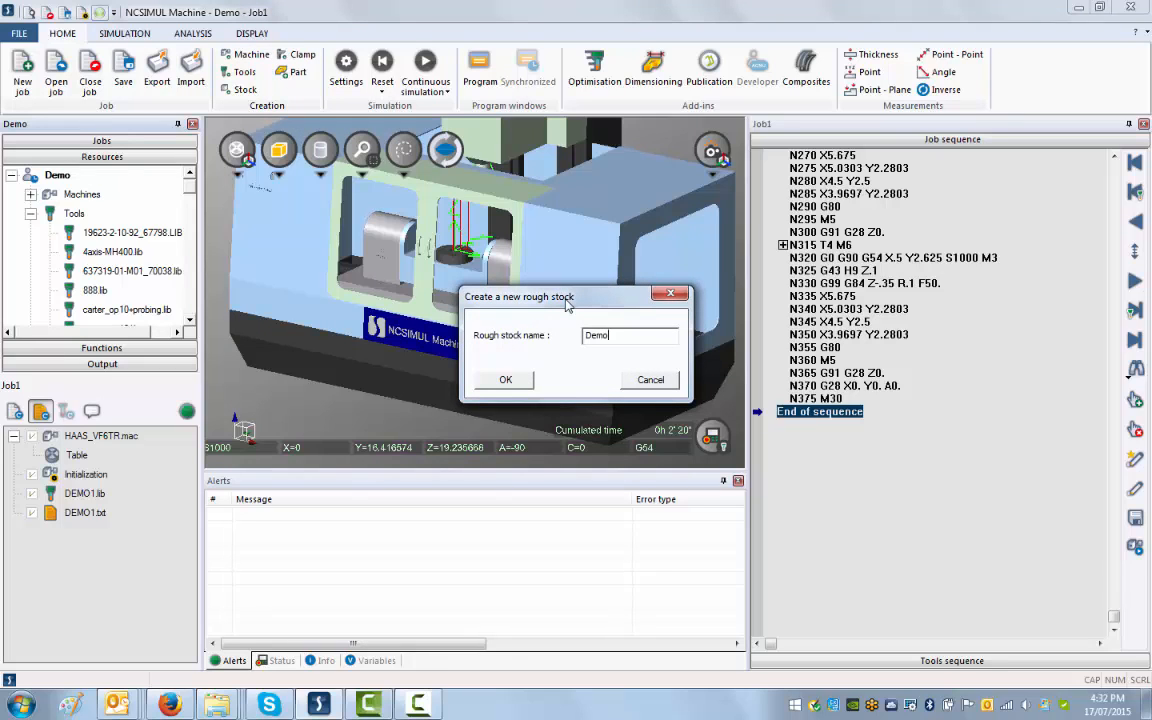
pyautogui.write('1')
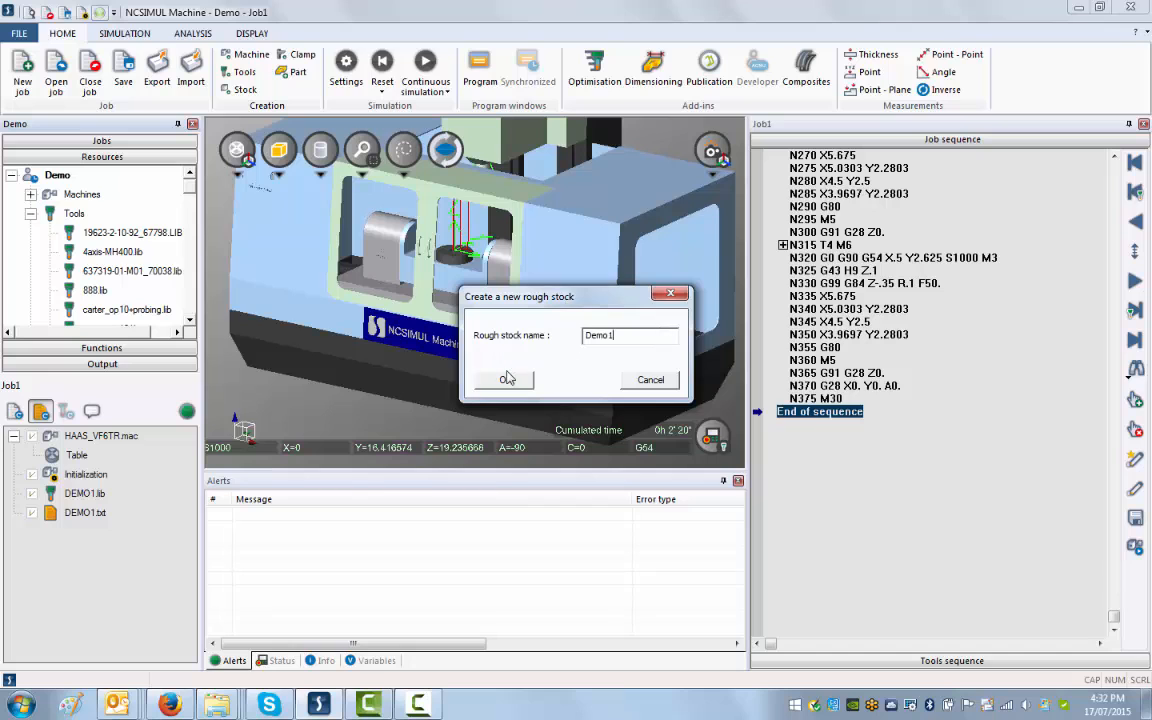
pyautogui.click(504, 379)
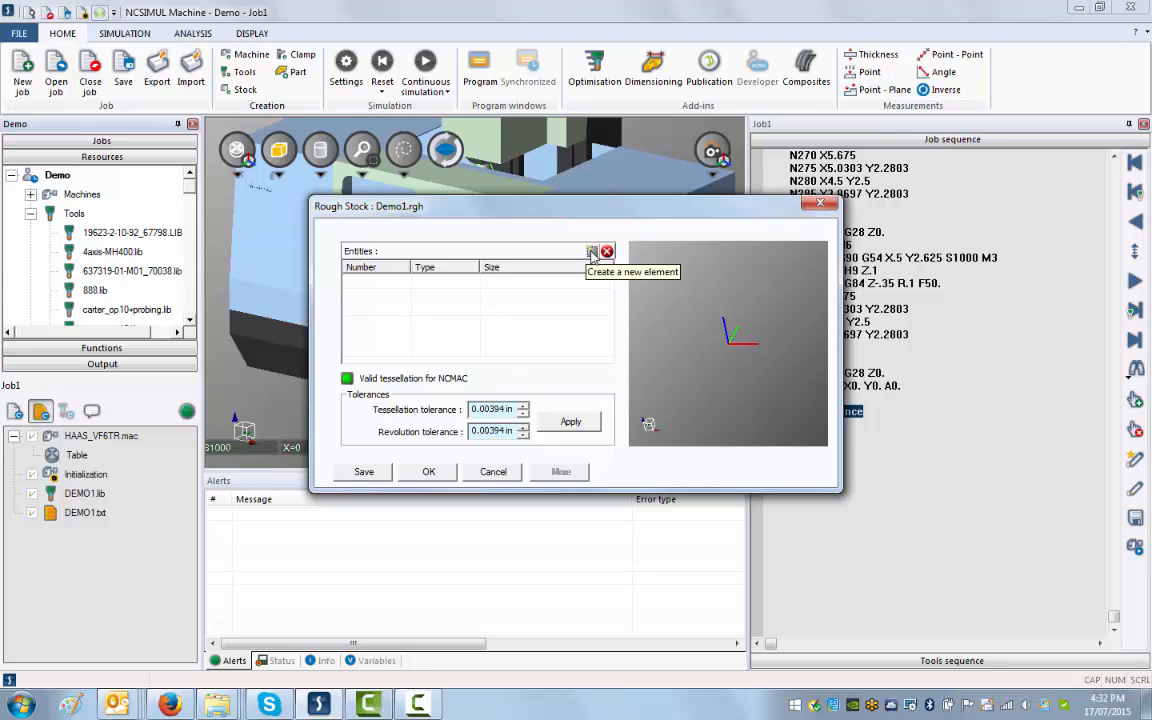
# - Add a cube element to the stock and begin editing its Xmin/Ymin limits
pyautogui.click(592, 251)
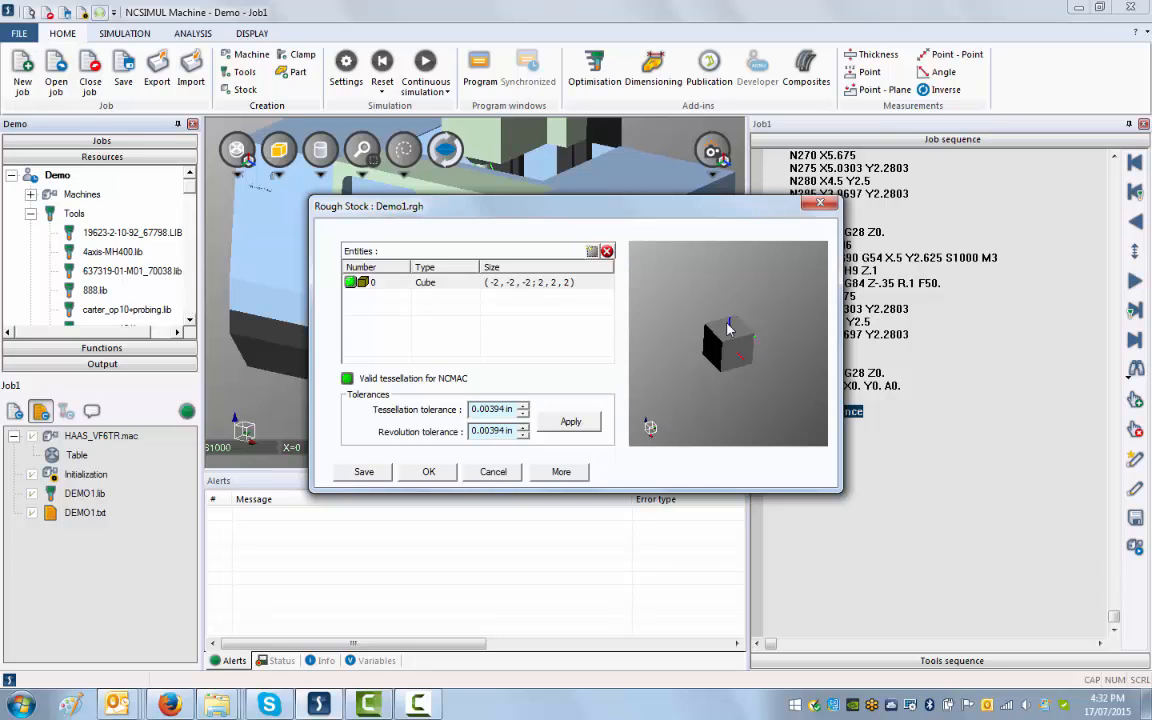
pyautogui.moveTo(713, 318)
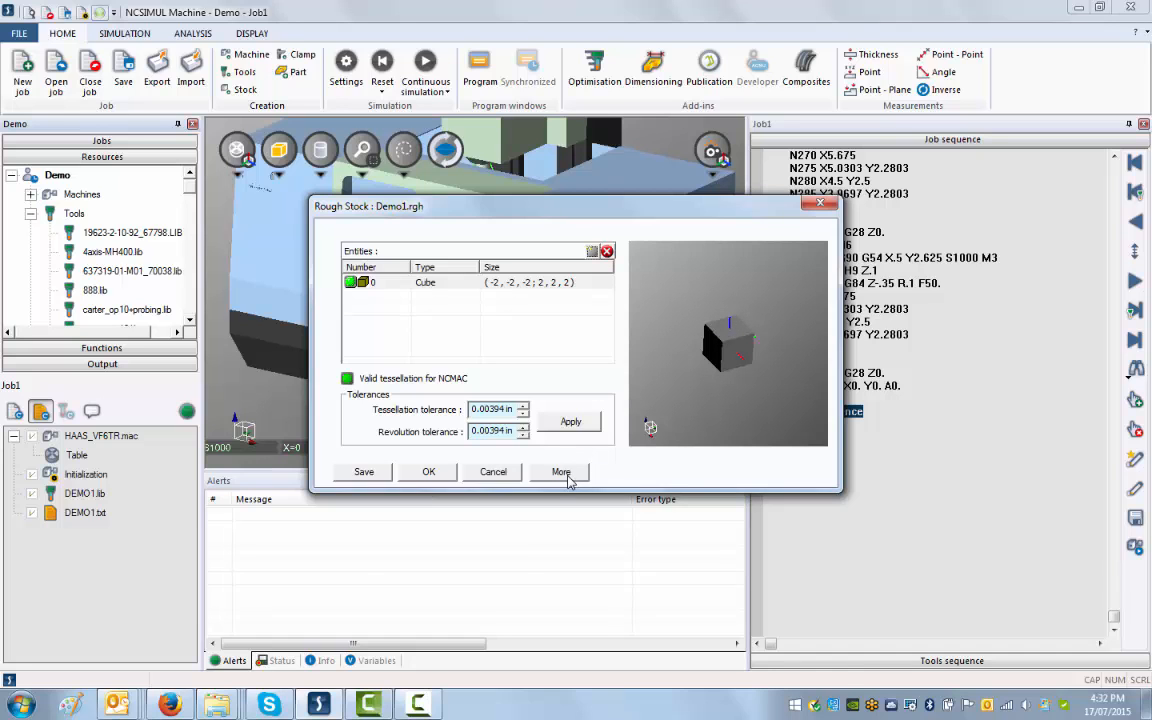
pyautogui.click(561, 471)
pyautogui.write('0')
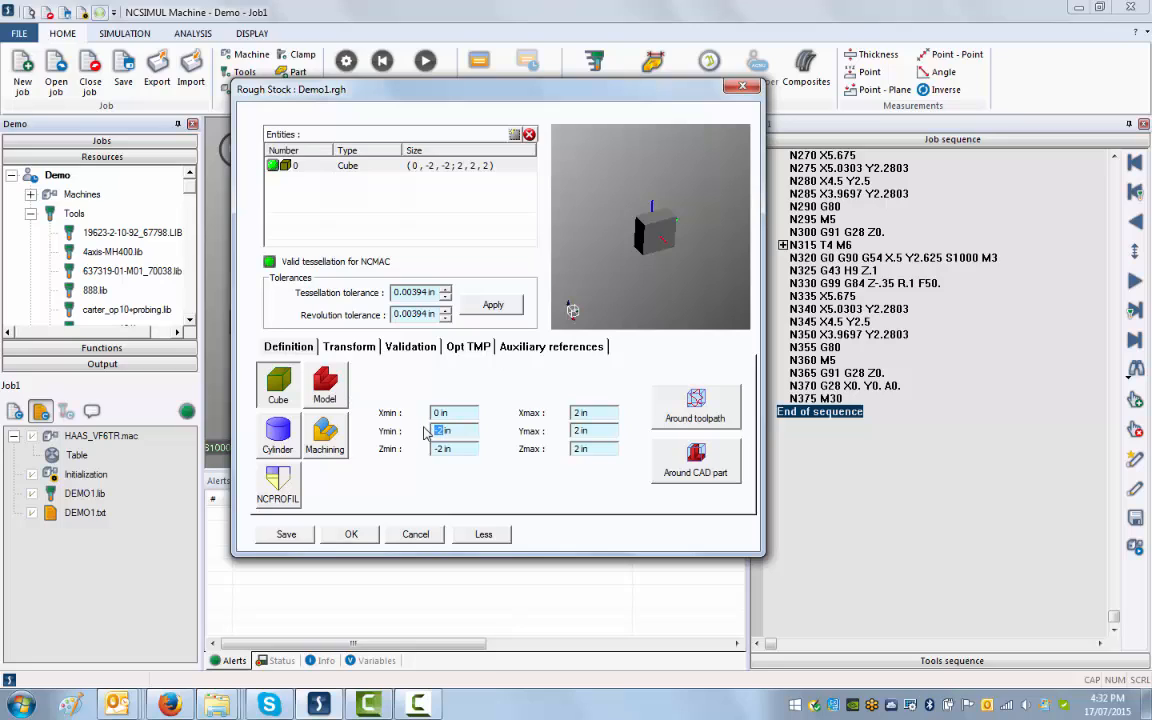
pyautogui.click(453, 448)
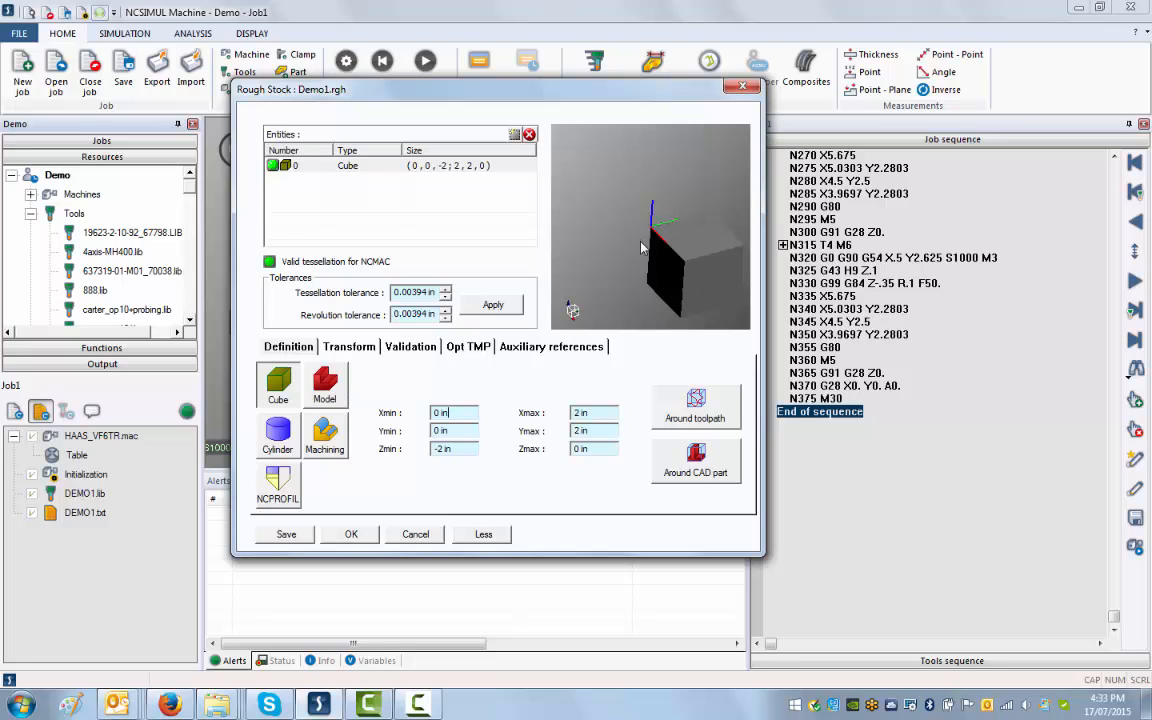
pyautogui.moveTo(618, 238)
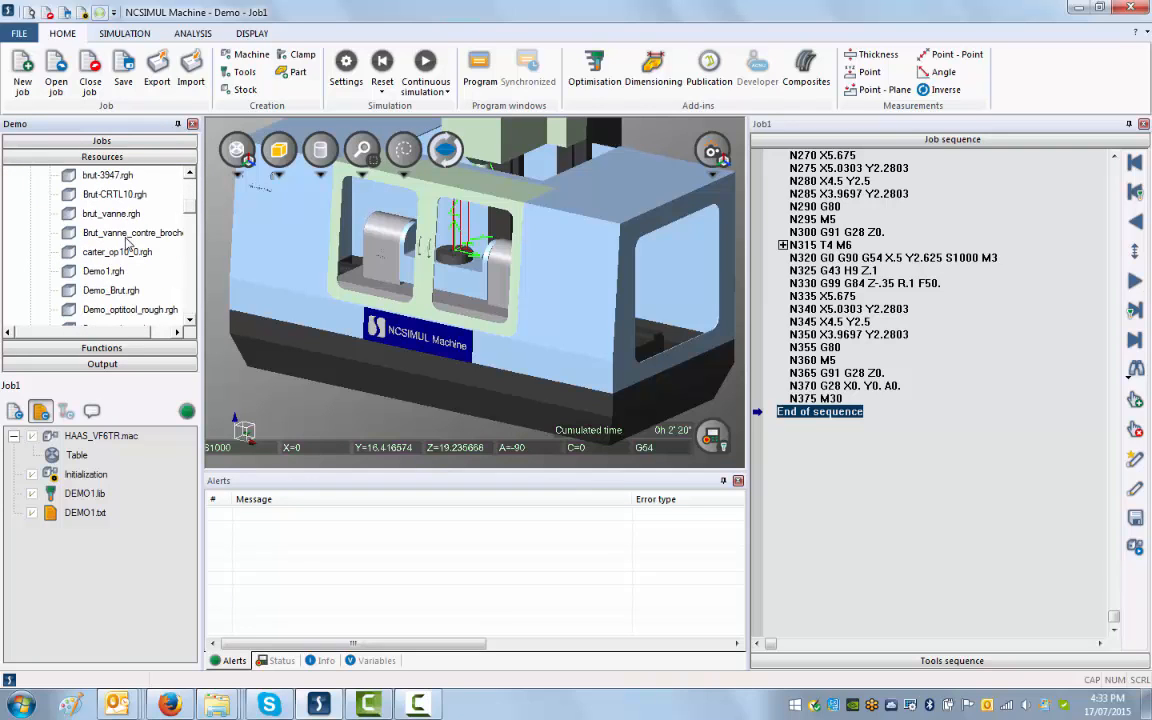
# - Check the Demo1.rgh stock preview, then mount it onto the Table in Job1
pyautogui.doubleClick(103, 270)
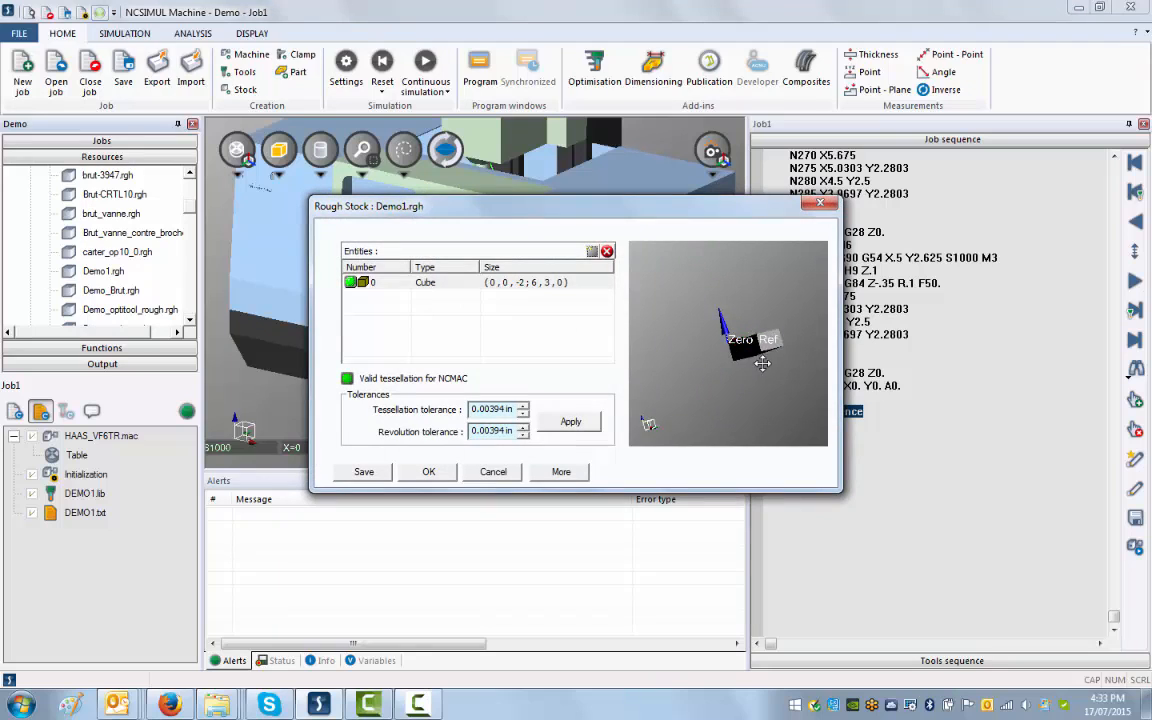
pyautogui.click(428, 471)
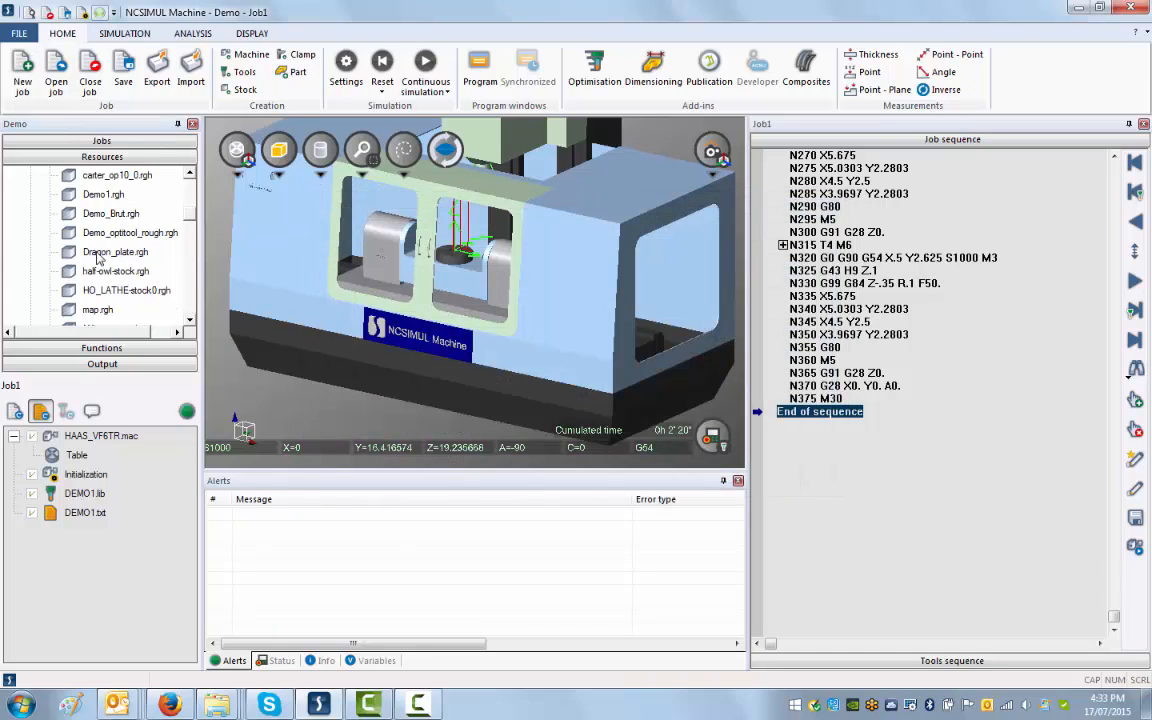
pyautogui.click(103, 194)
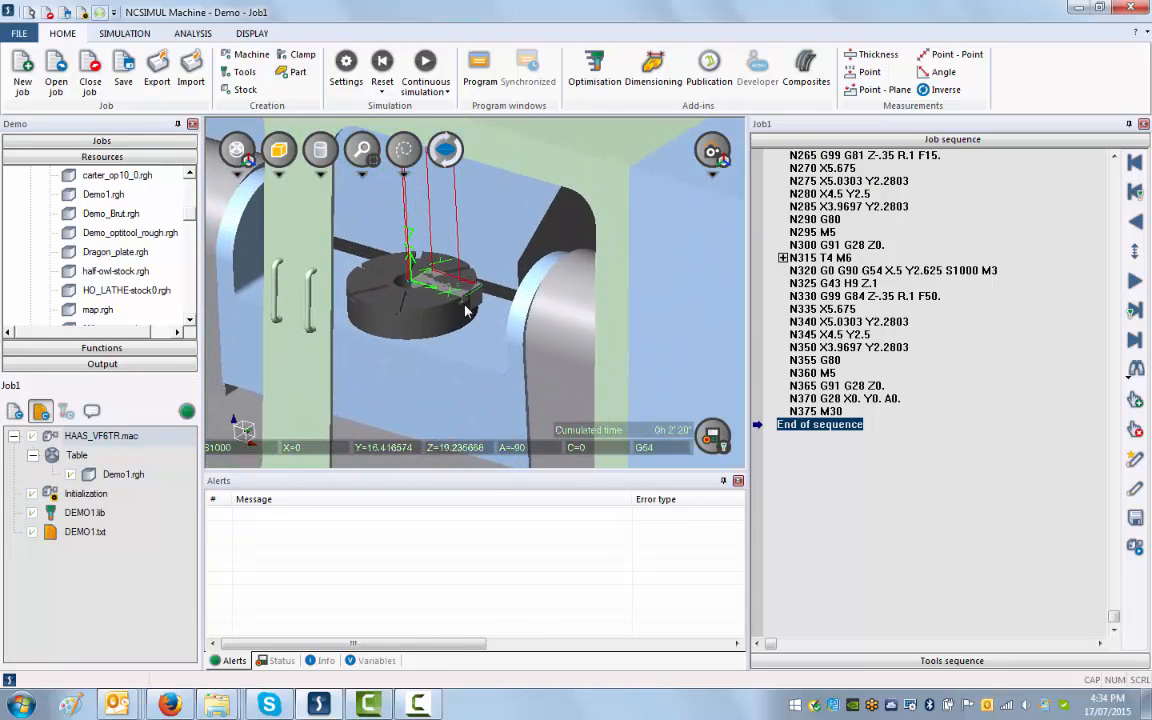
# - Reposition Demo1.rgh via Element setting with translation X -2, Y -1, Z 3.5 and apply it
pyautogui.click(124, 474)
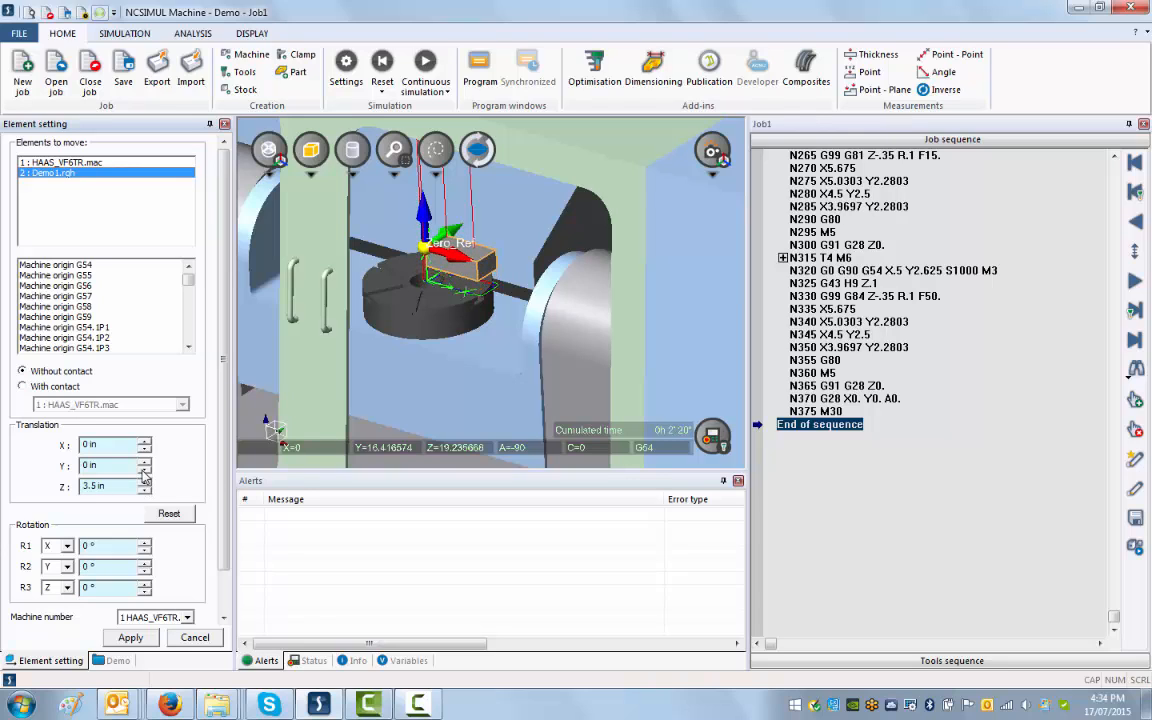
pyautogui.write('-0.5')
pyautogui.write('-2')
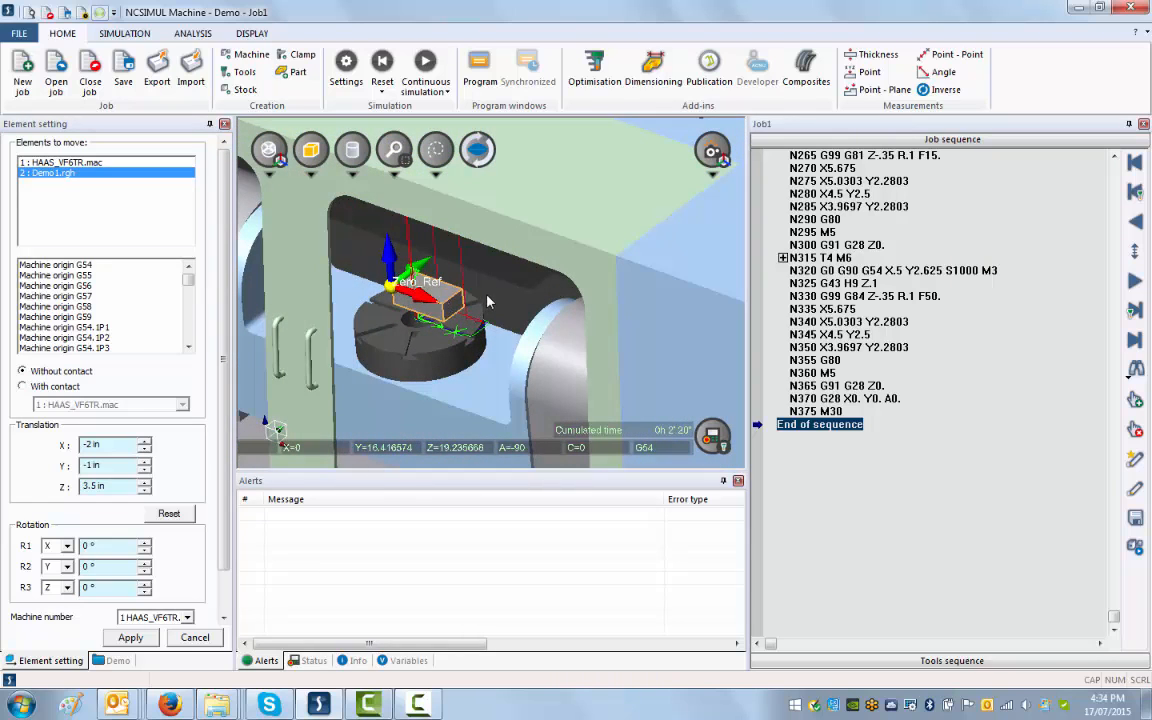
pyautogui.click(382, 62)
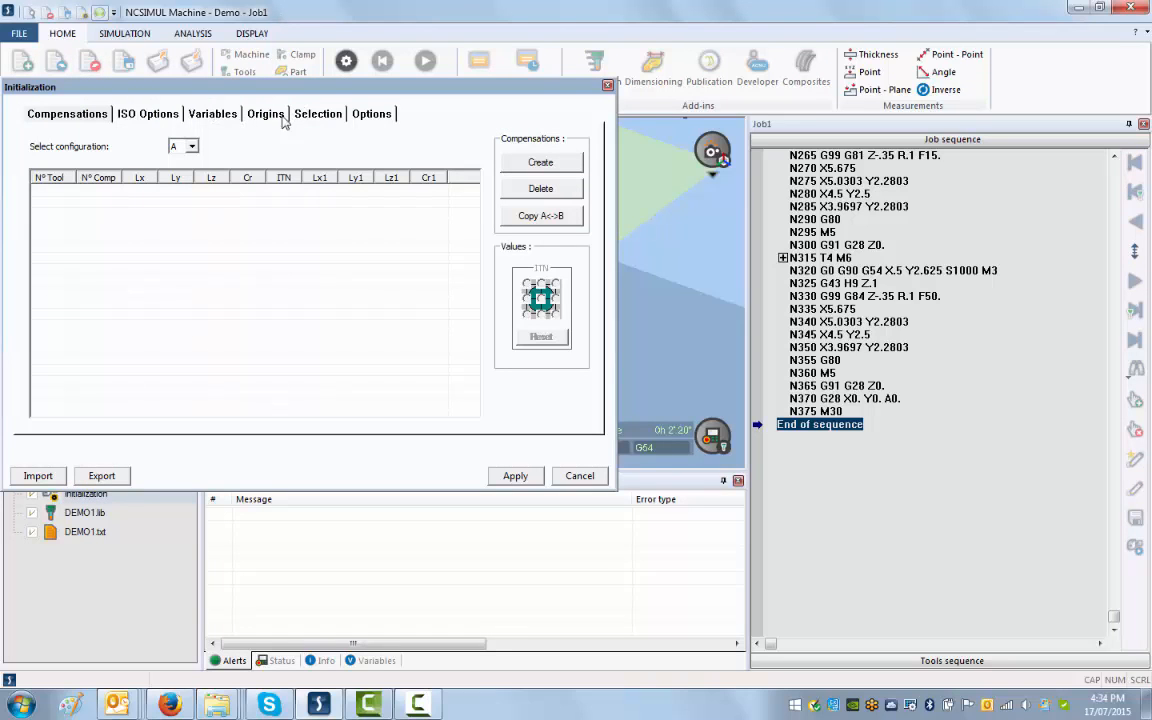
# - Set the G54 origin in the Origins list to the Automatic reference and apply the new offsets
pyautogui.click(265, 113)
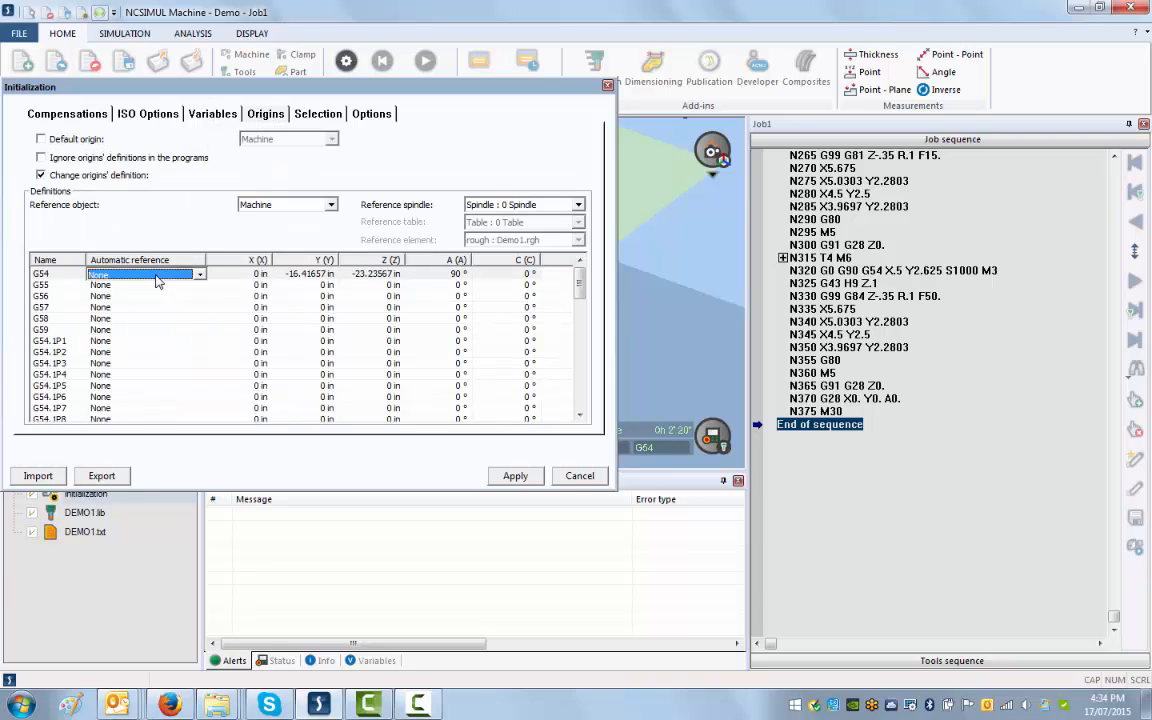
pyautogui.click(199, 274)
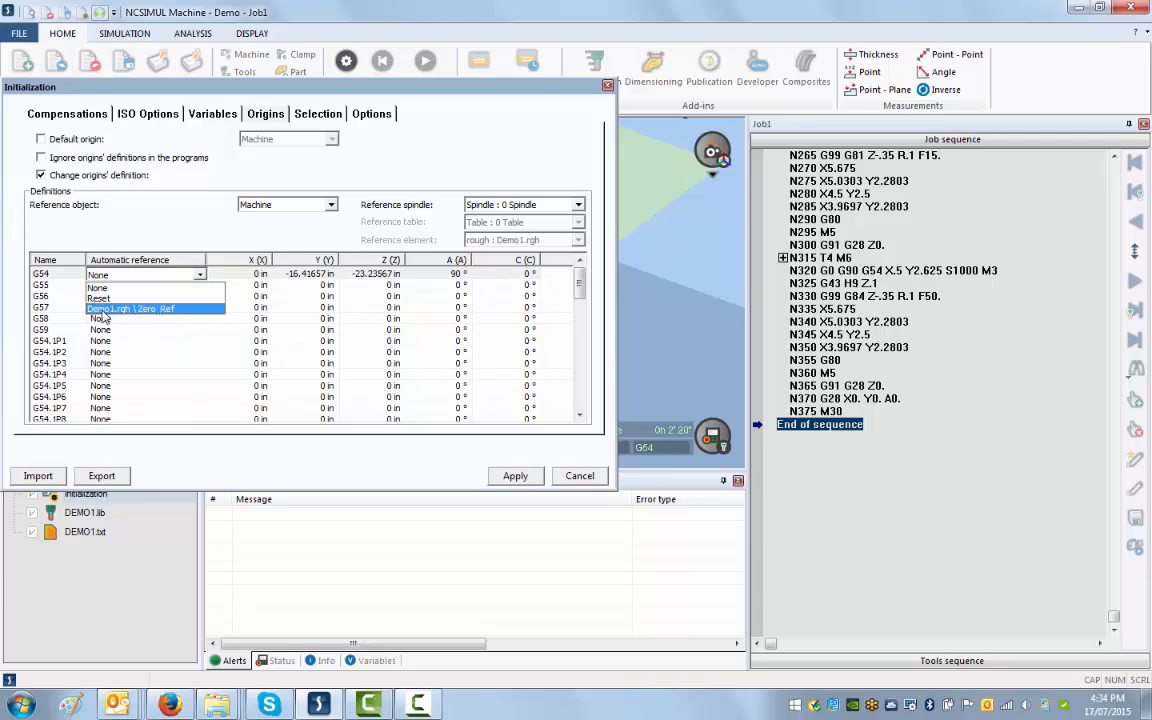
pyautogui.click(130, 308)
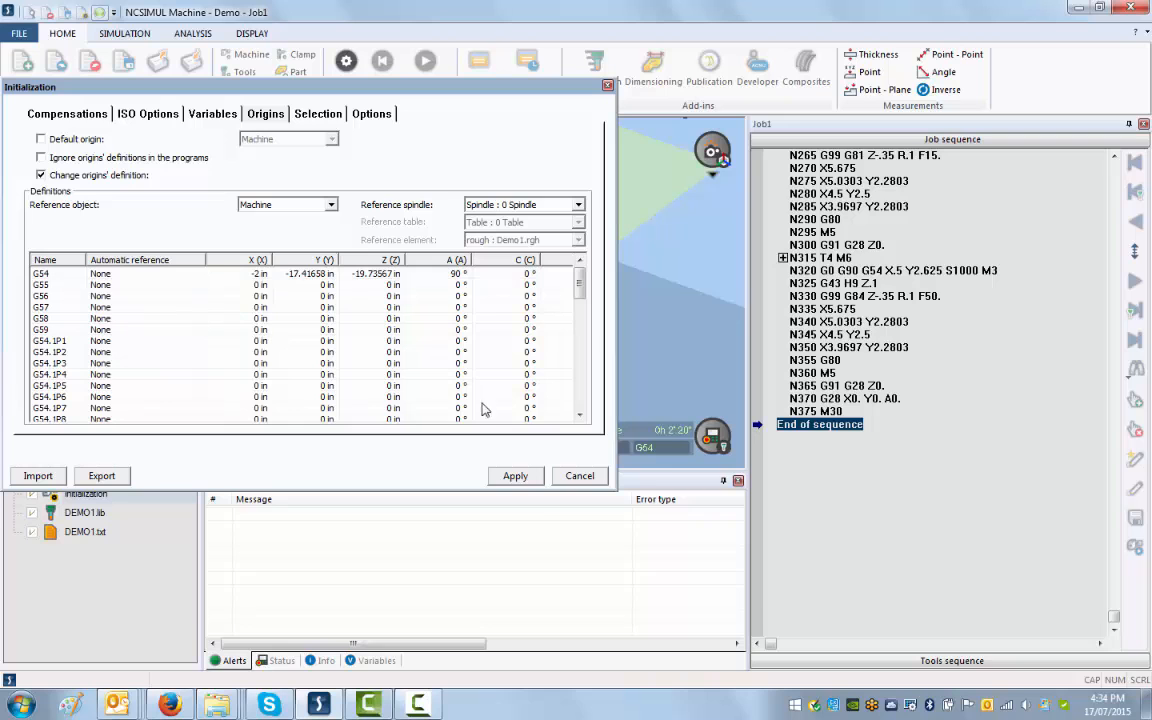
pyautogui.click(580, 475)
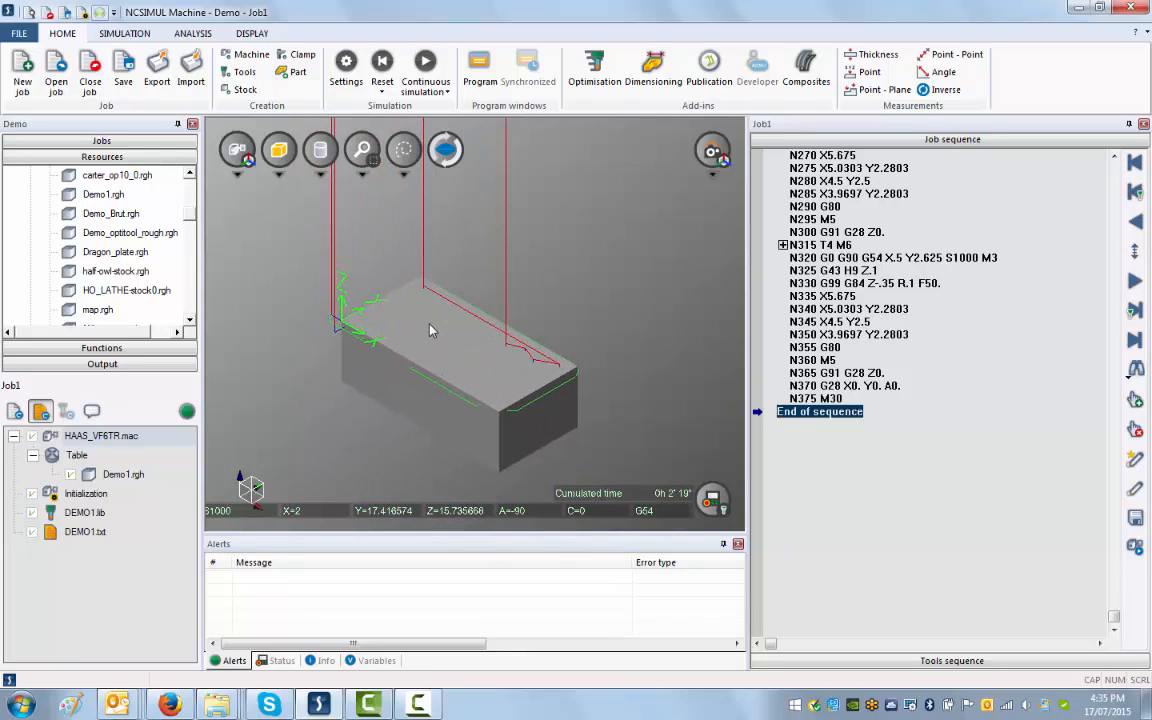
# - Adjust the Display speed slider so Real time reads 0.402 seconds
pyautogui.click(382, 62)
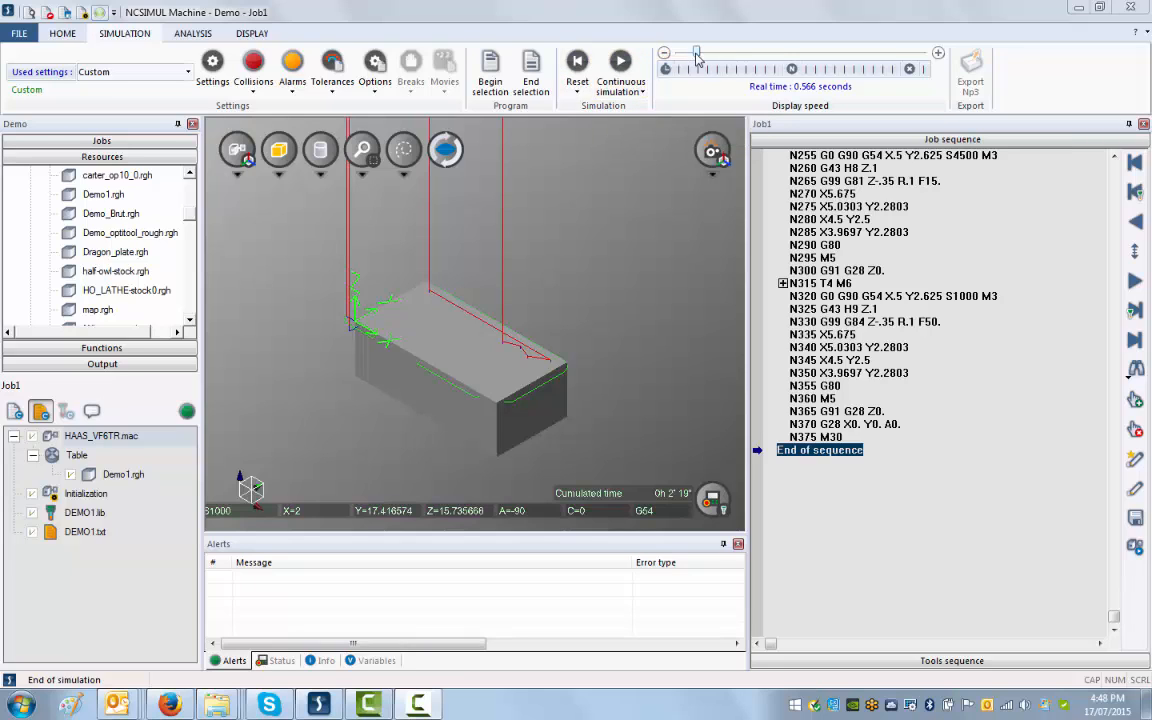
pyautogui.moveTo(697, 53); pyautogui.dragTo(717, 53)
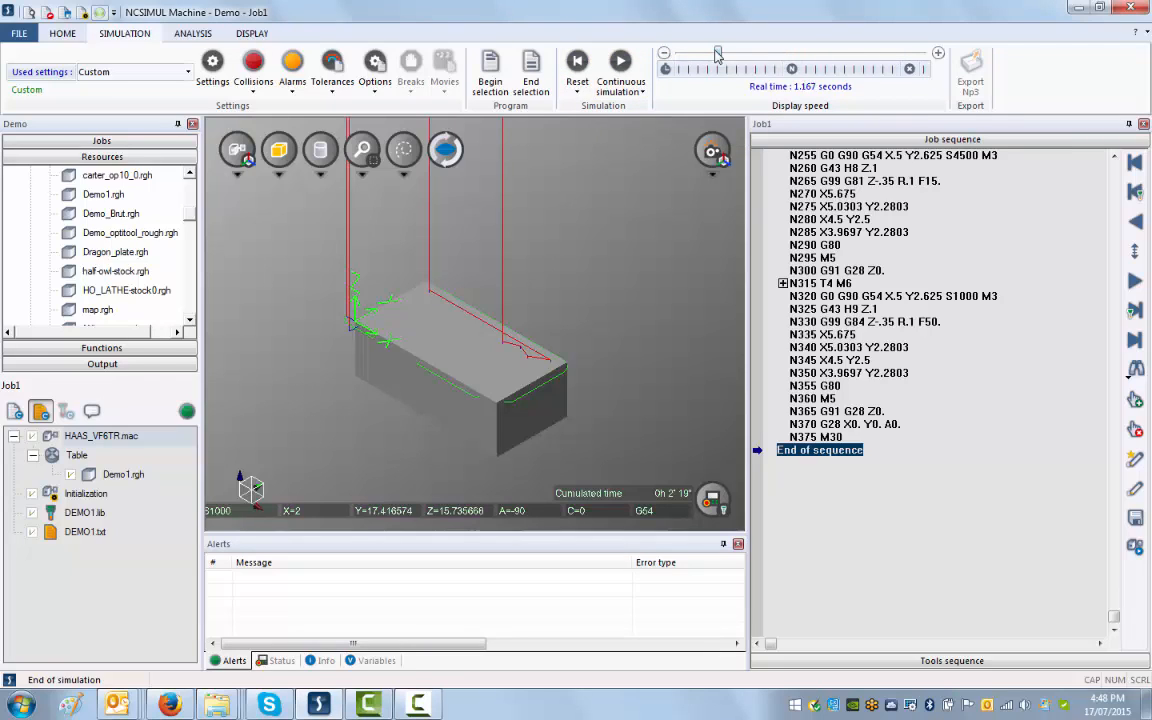
pyautogui.moveTo(718, 53); pyautogui.dragTo(690, 53)
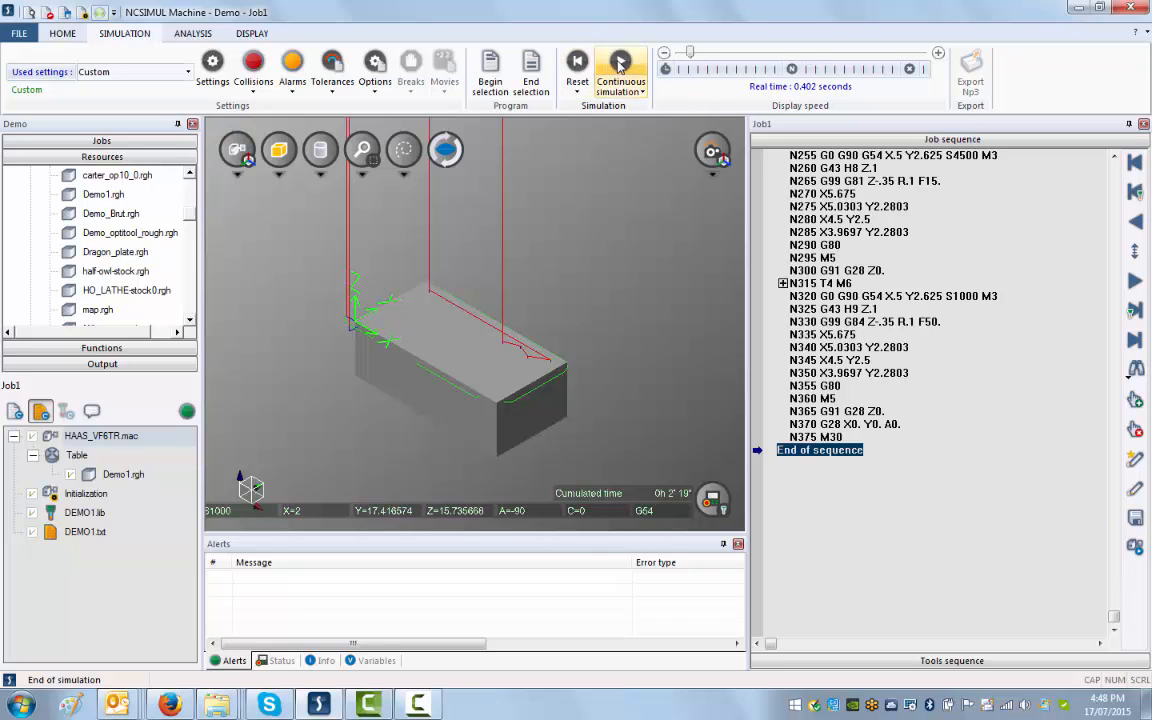
# - Start continuous simulation of DEMO1 and let material removal run toward End of sequence
pyautogui.click(621, 65)
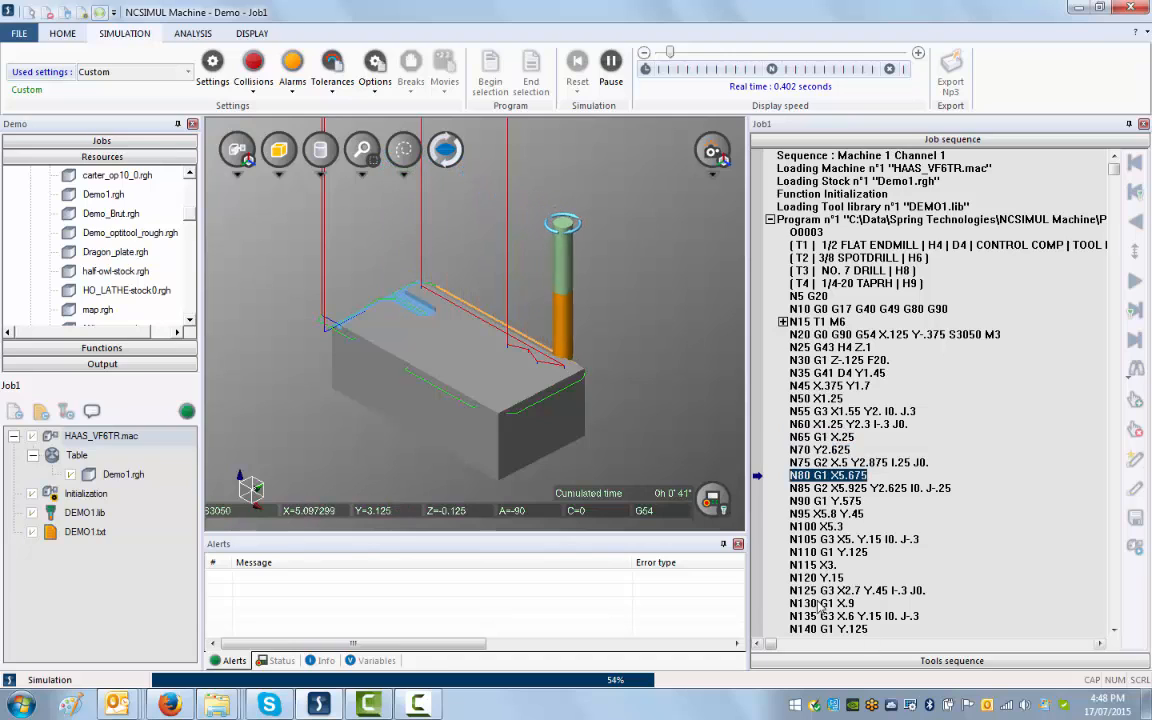
pyautogui.click(611, 61)
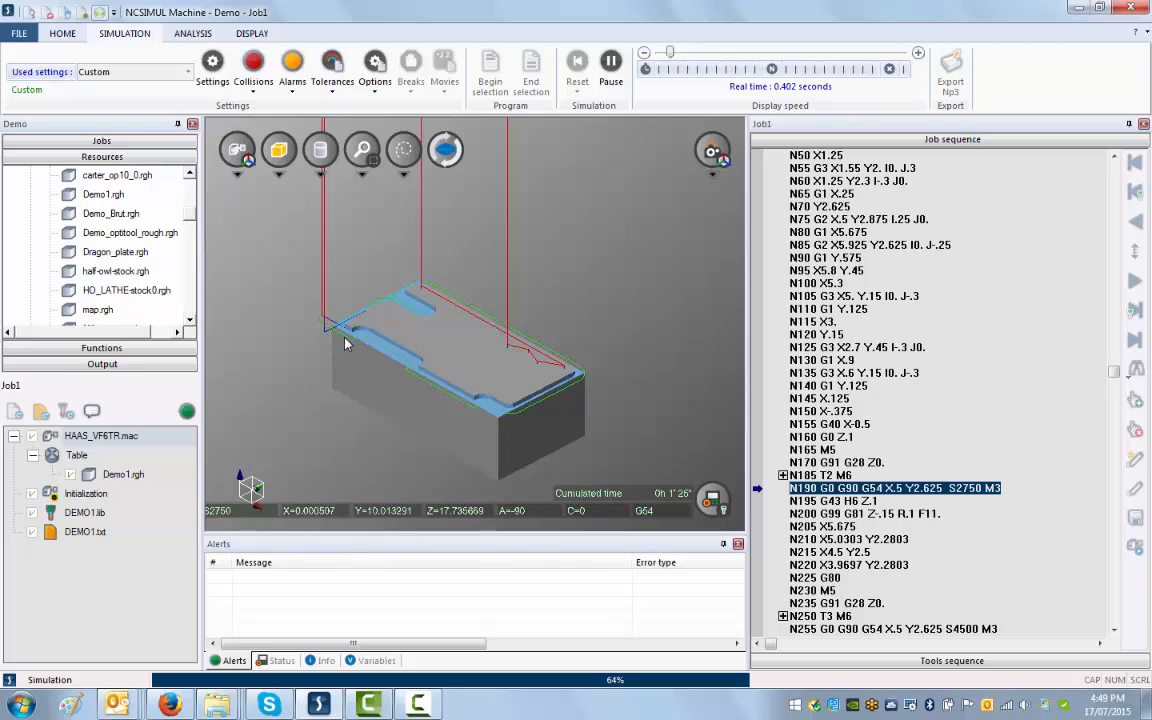
pyautogui.moveTo(337, 346)
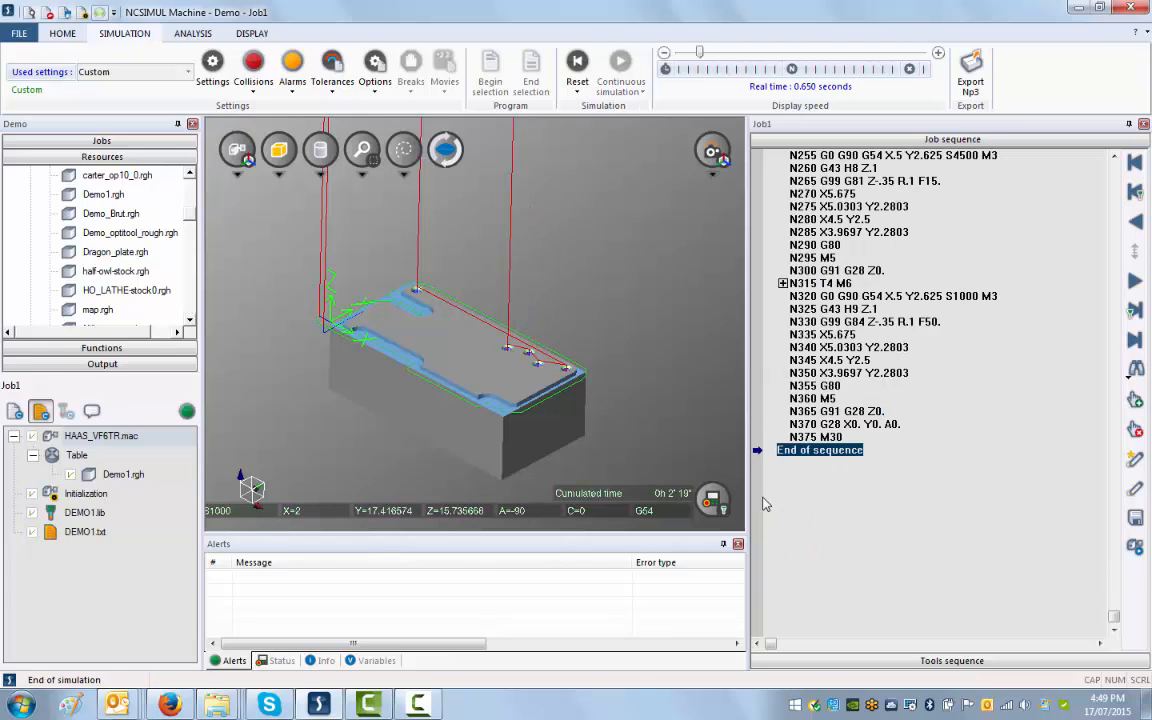
pyautogui.moveTo(407, 405)
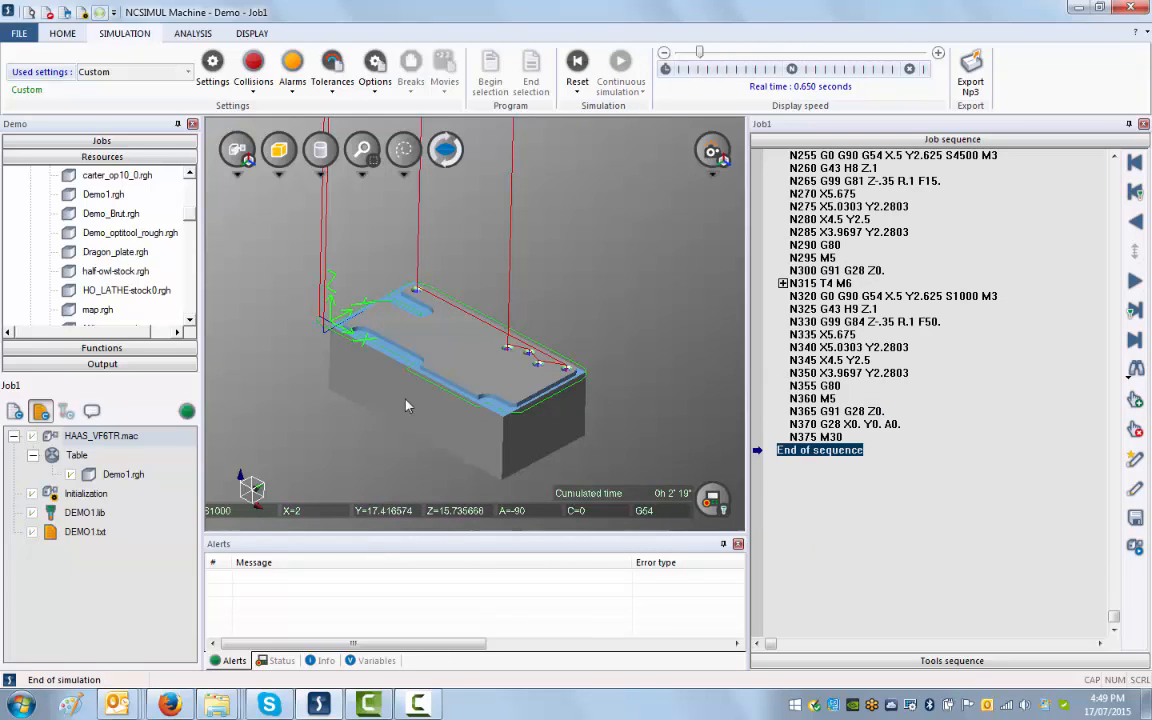
pyautogui.moveTo(419, 407)
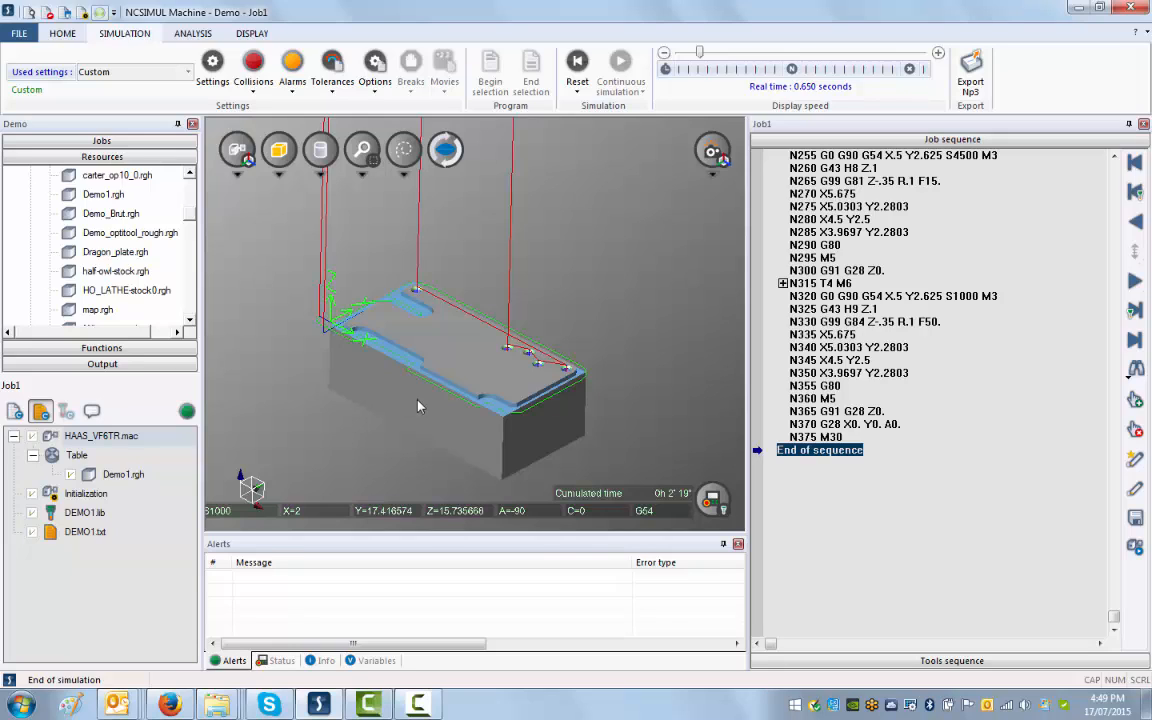
pyautogui.moveTo(458, 435)
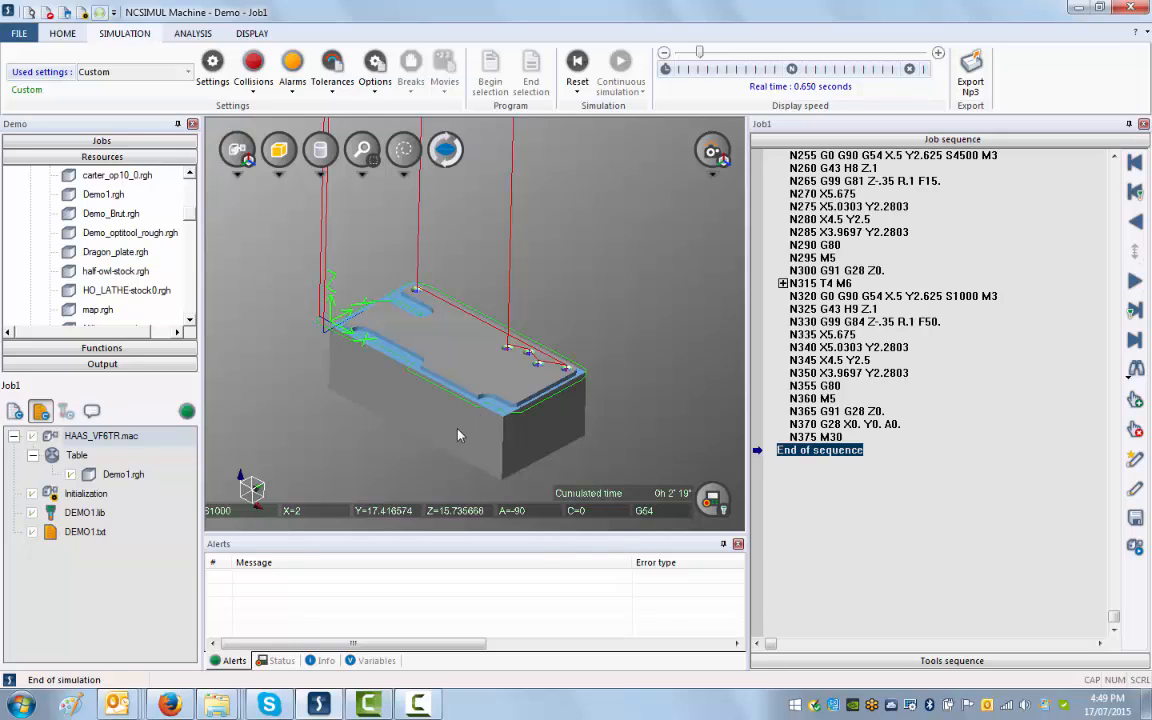
pyautogui.moveTo(408, 391)
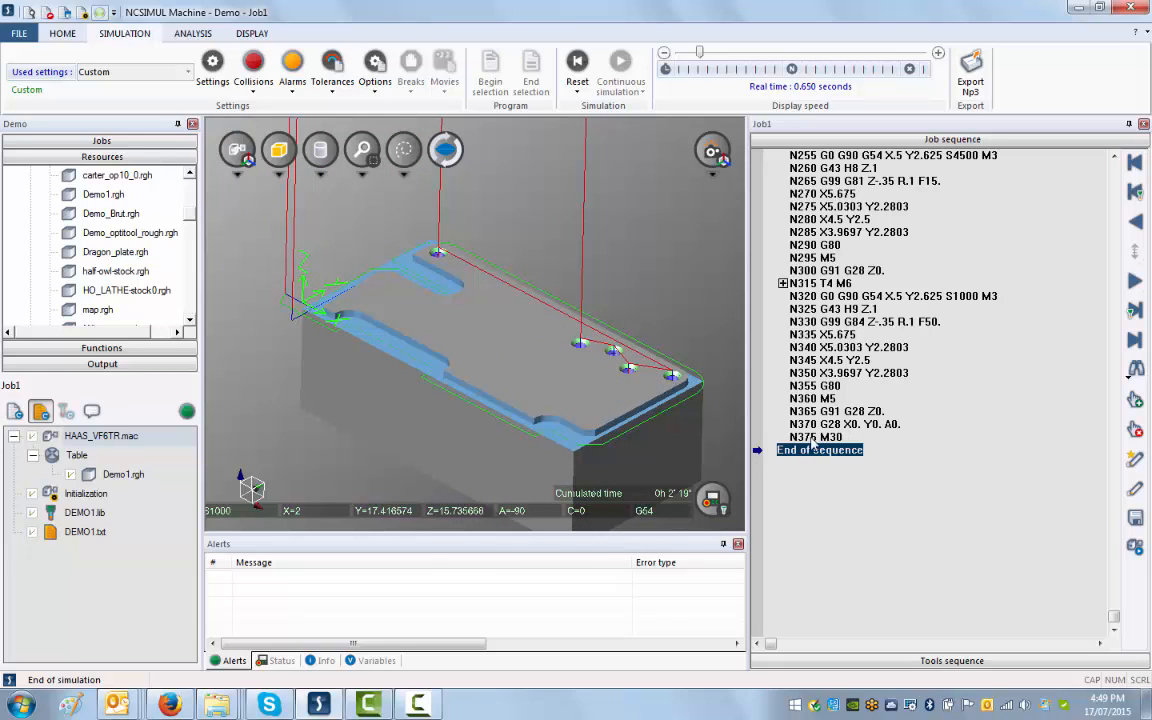
# - Step back from program end toward the contour-milling moves near block N95
pyautogui.click(845, 424)
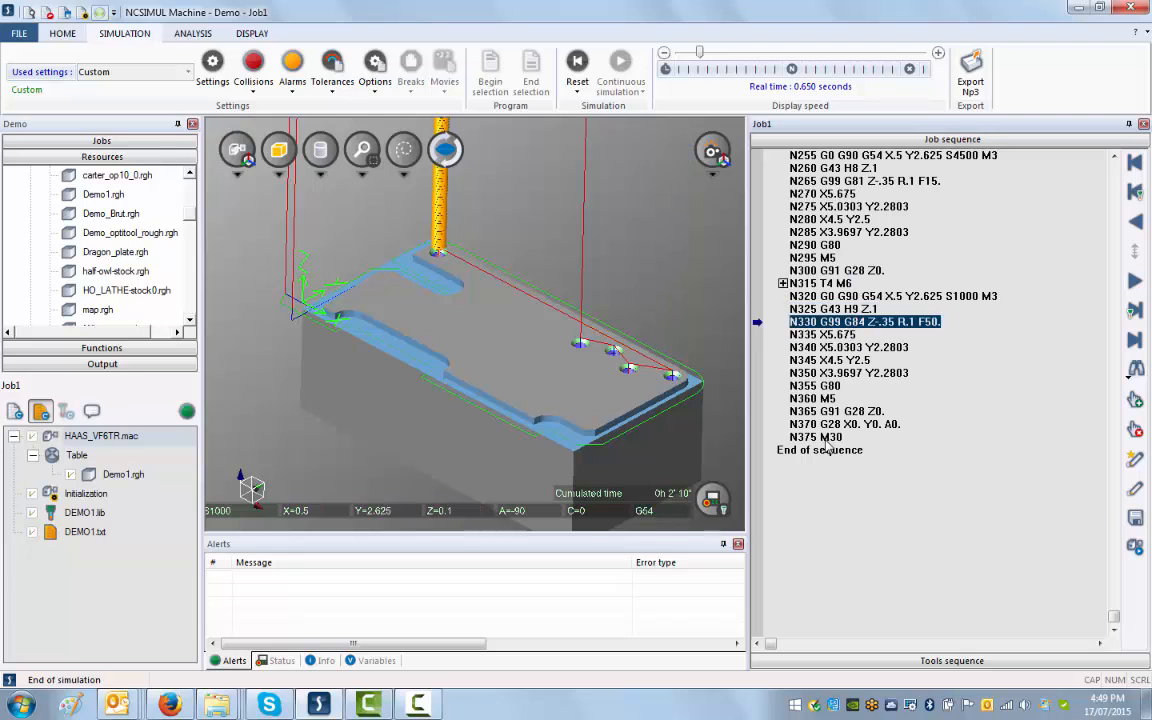
pyautogui.click(1135, 281)
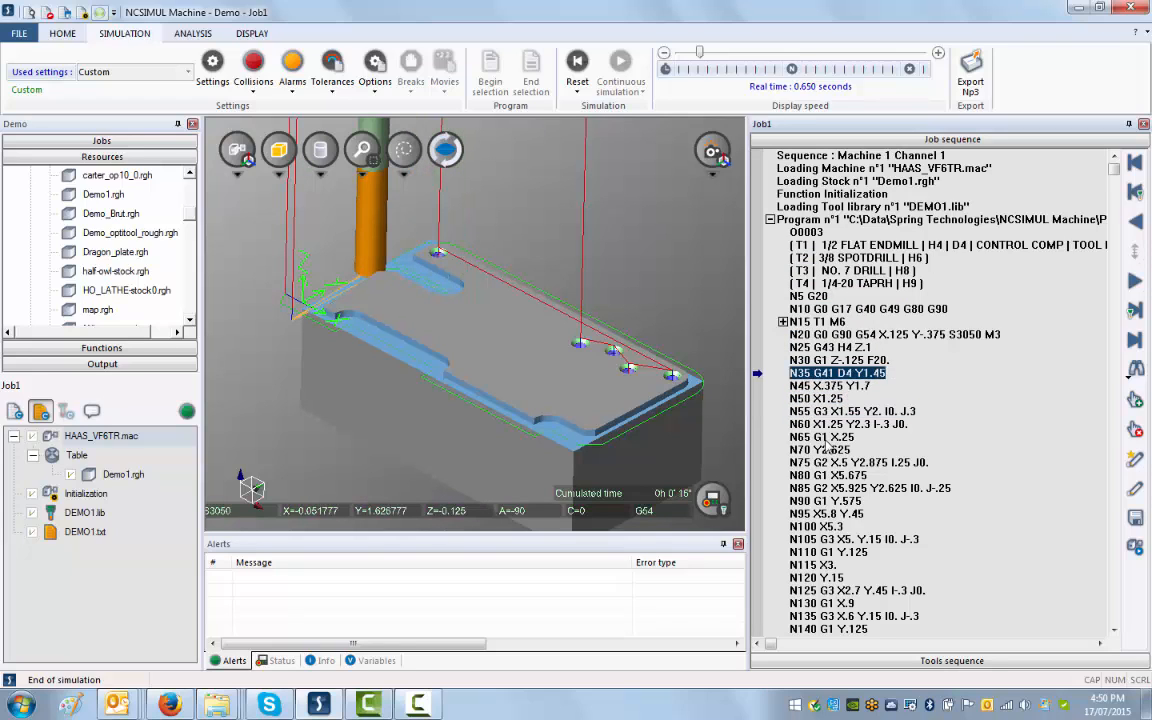
pyautogui.moveTo(733, 456)
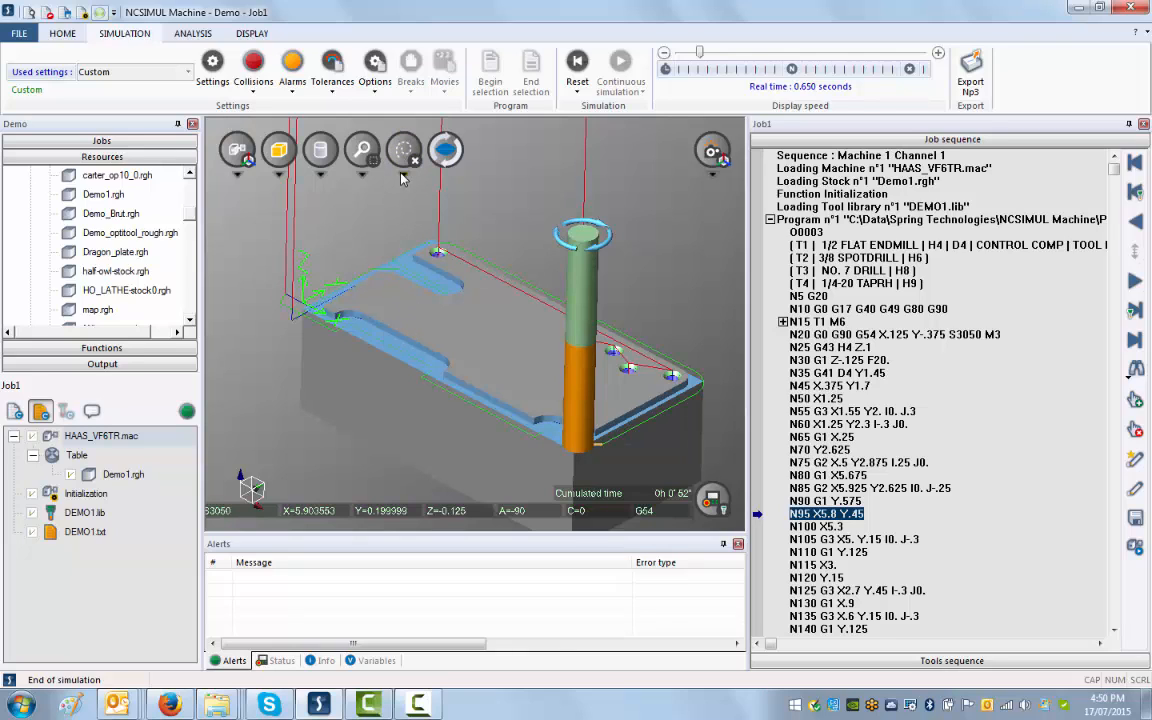
# - Step back one contour-milling block toward N65
pyautogui.click(403, 150)
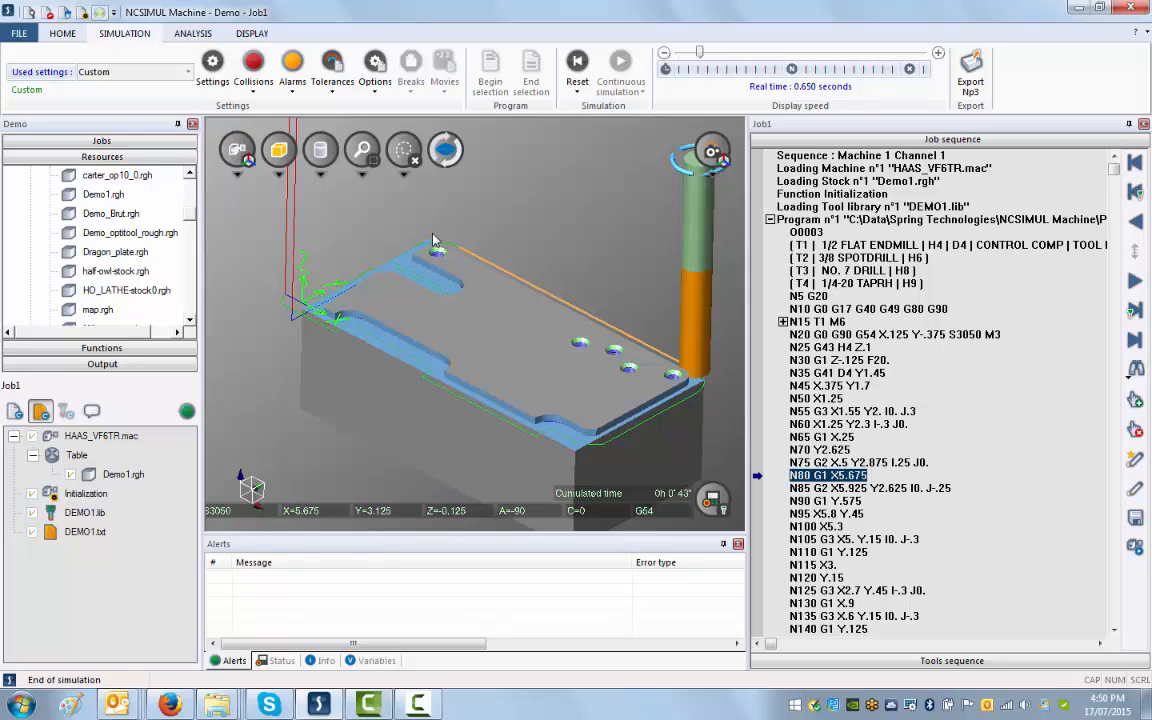
pyautogui.moveTo(700, 375)
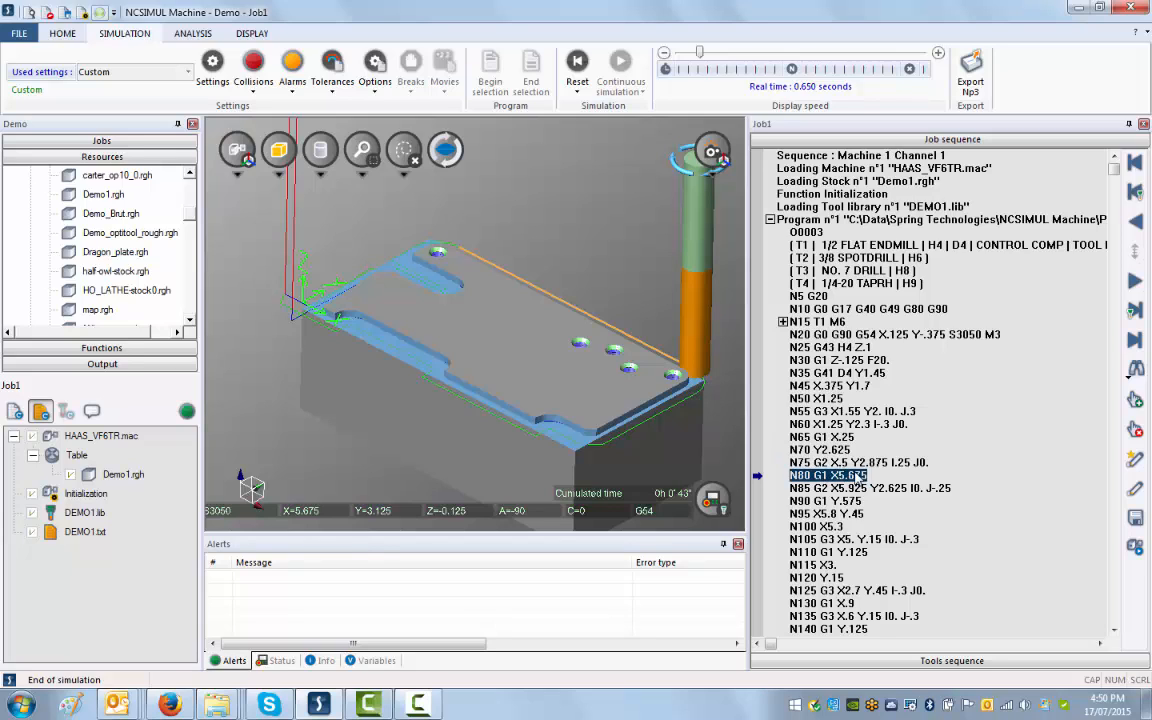
pyautogui.moveTo(457, 248)
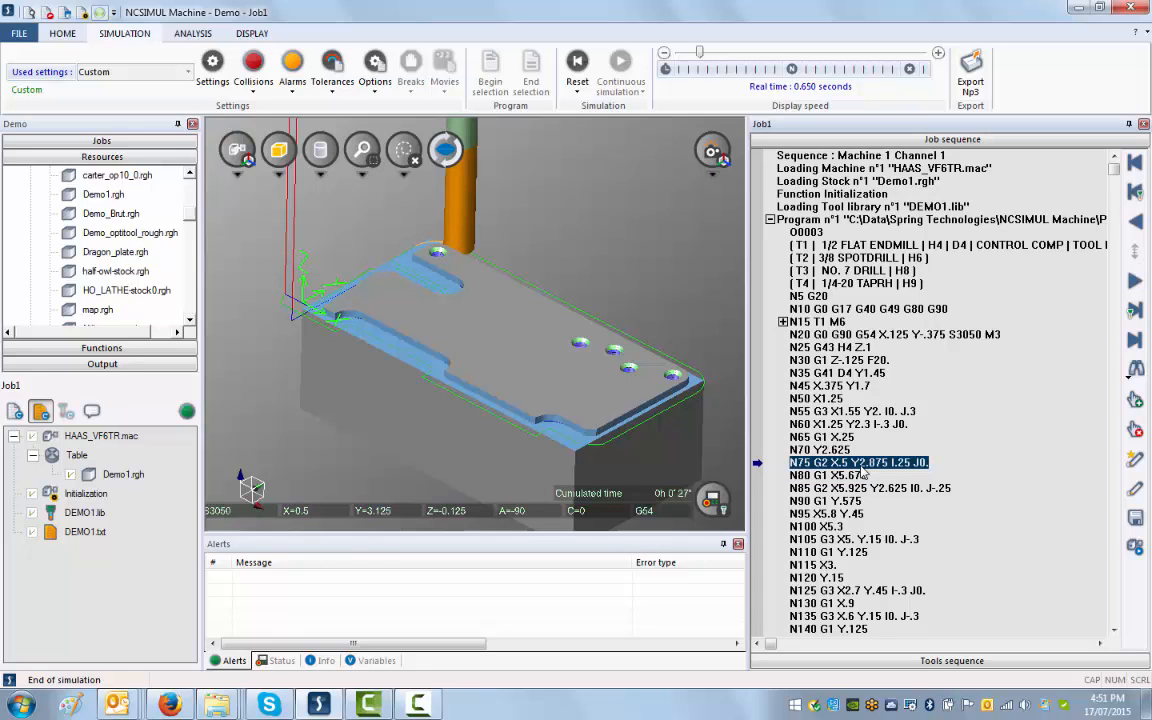
pyautogui.moveTo(420, 258)
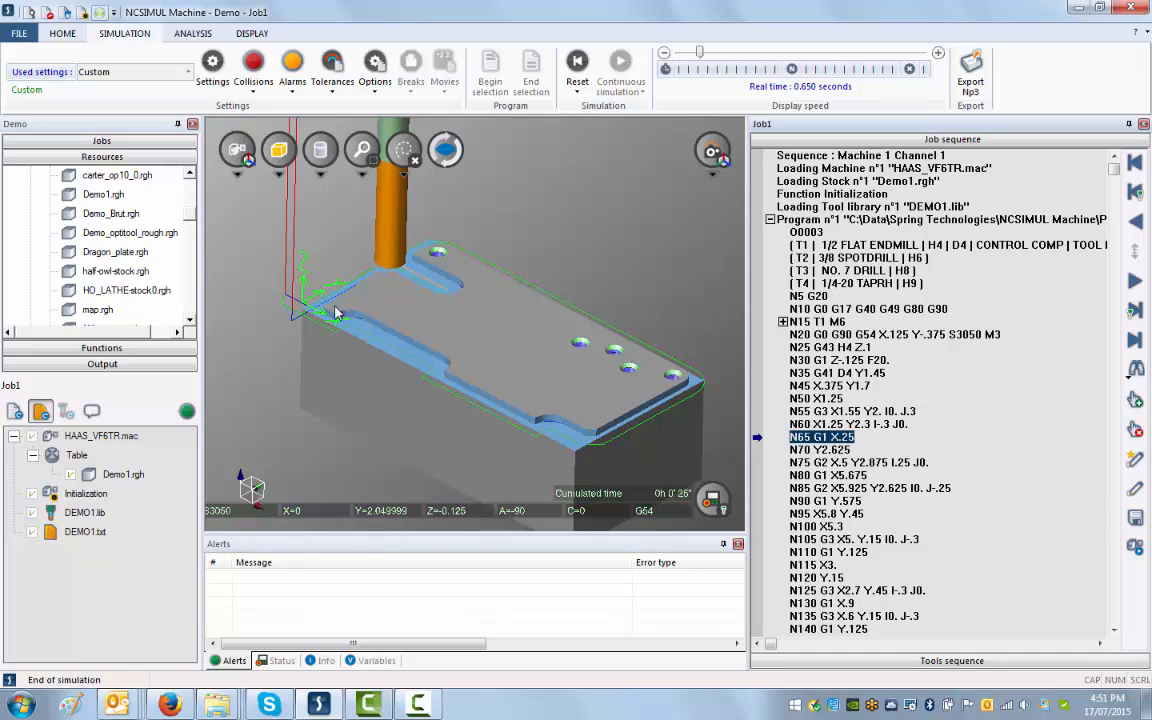
# - Advance the job sequence to block N200 G99 G81, the T2 spot-drill cycle at the first hole
pyautogui.click(1135, 281)
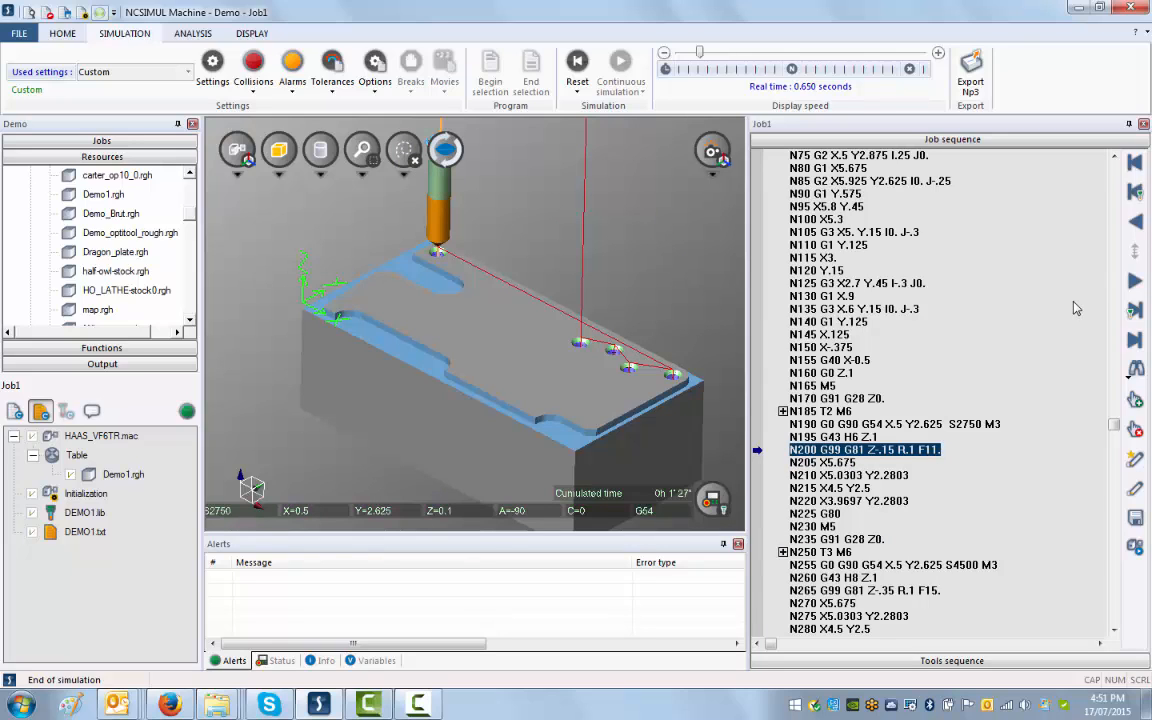
pyautogui.moveTo(940, 383)
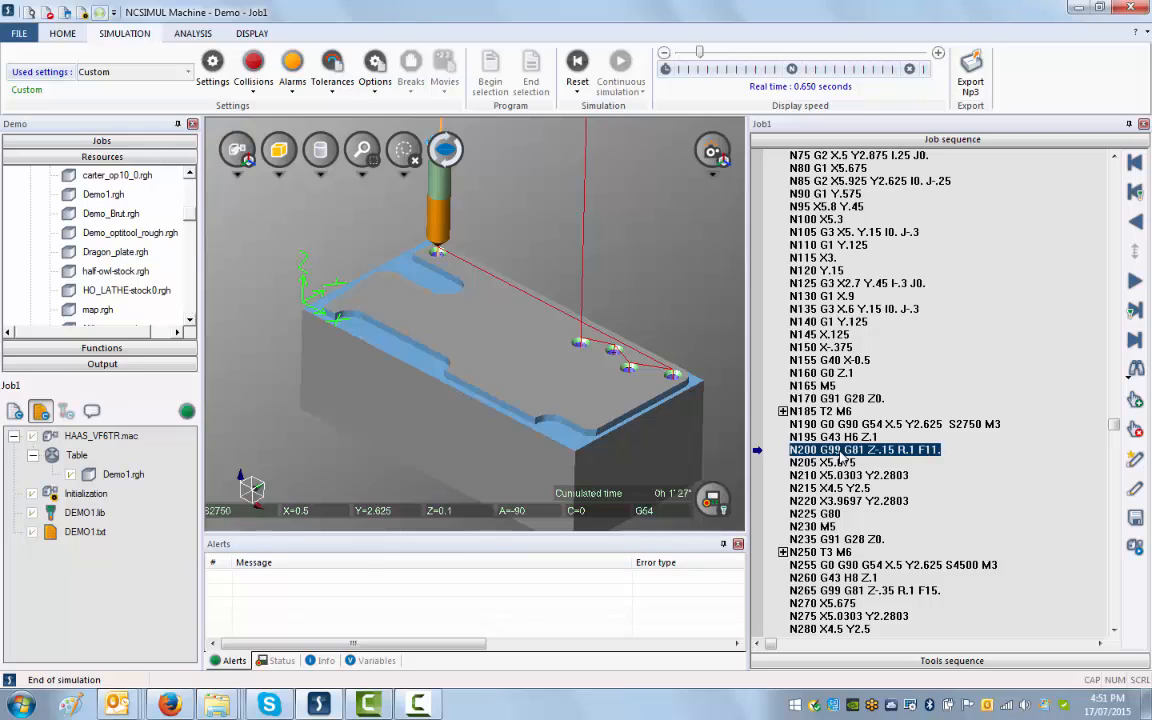
pyautogui.moveTo(445, 374)
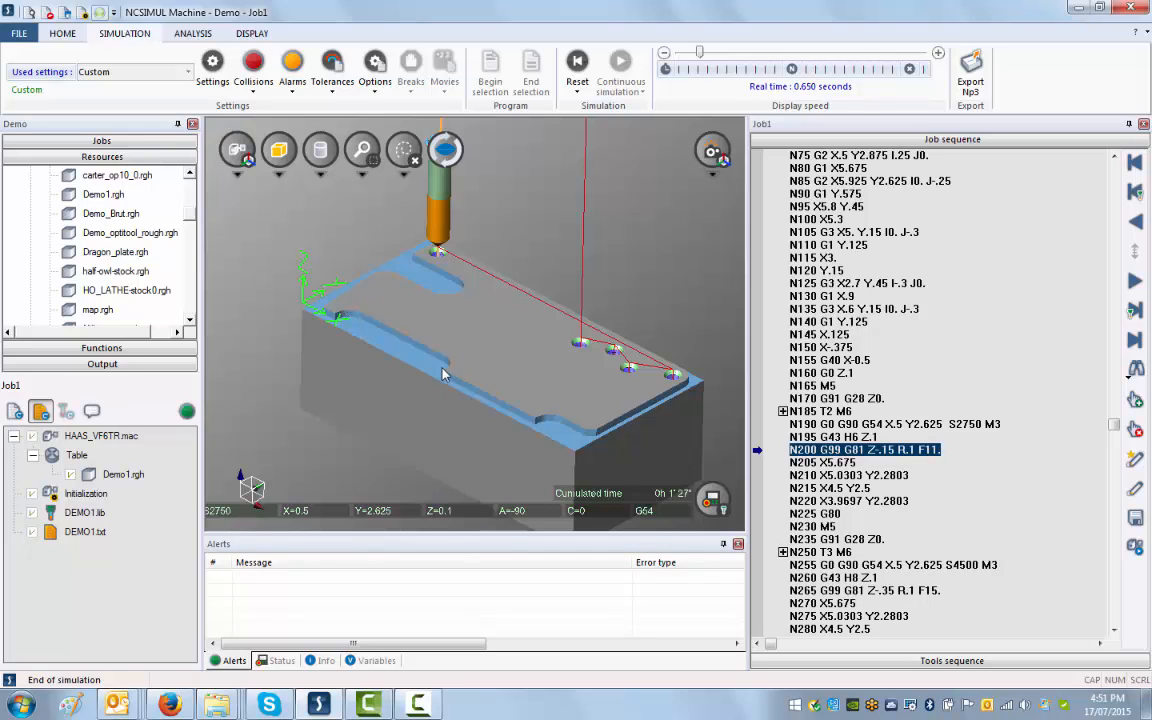
pyautogui.moveTo(608, 142)
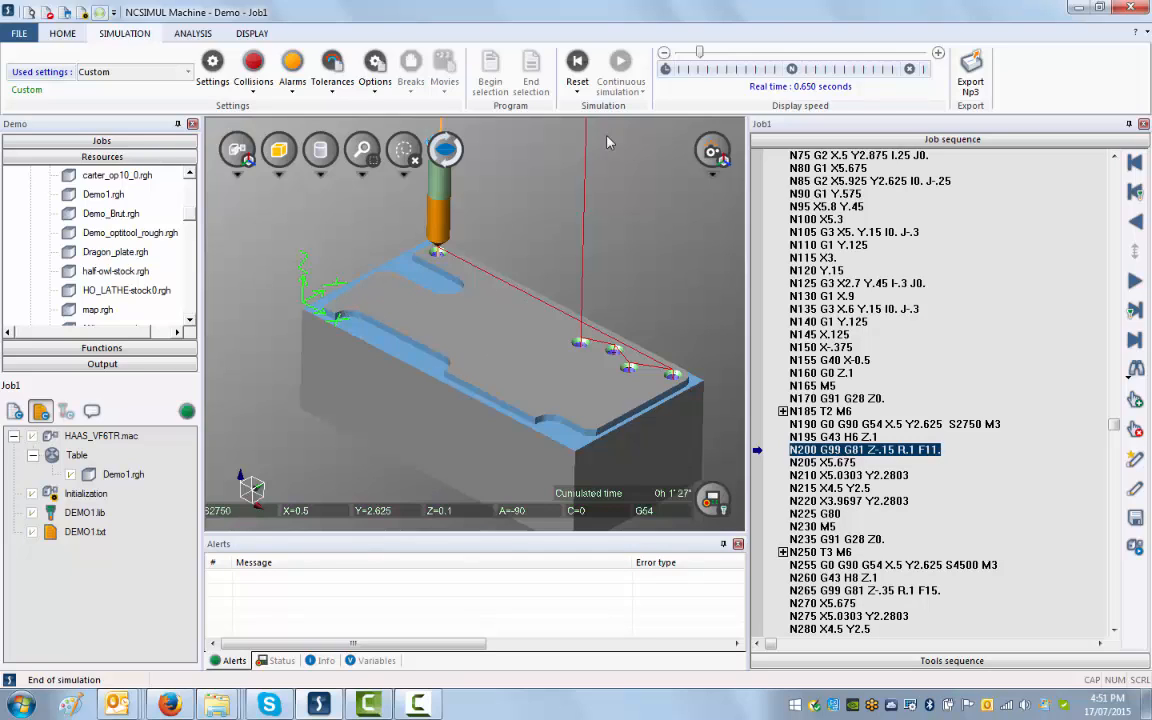
pyautogui.moveTo(637, 110)
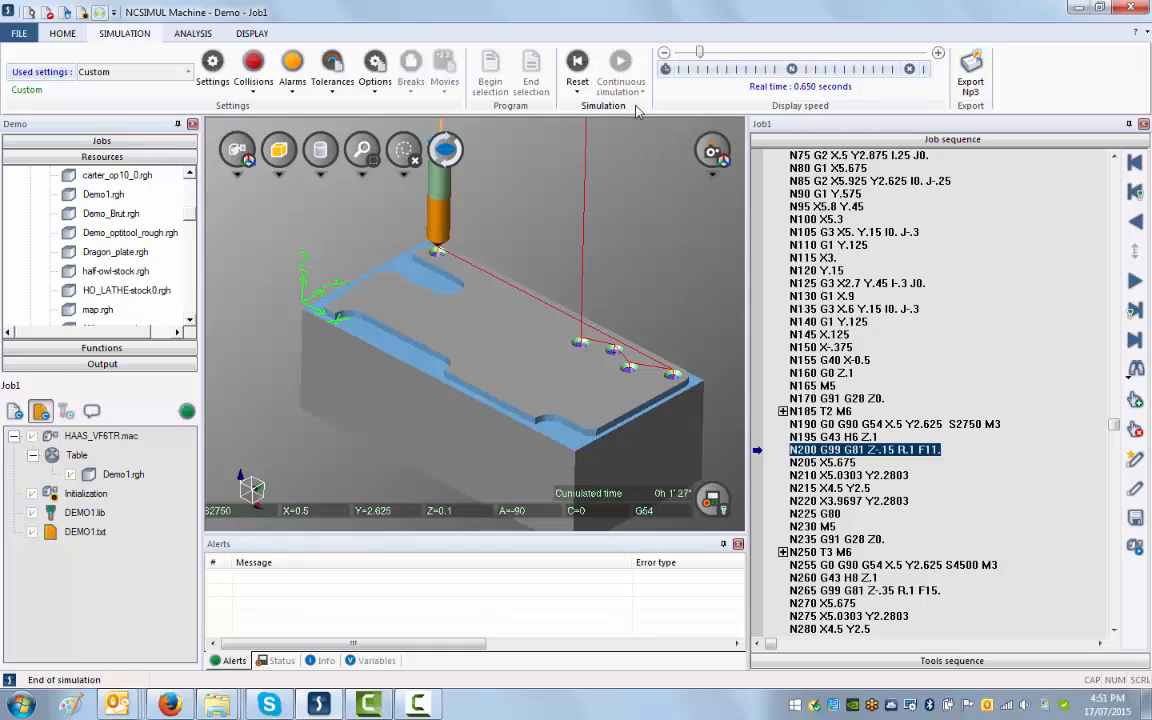
pyautogui.moveTo(435, 672)
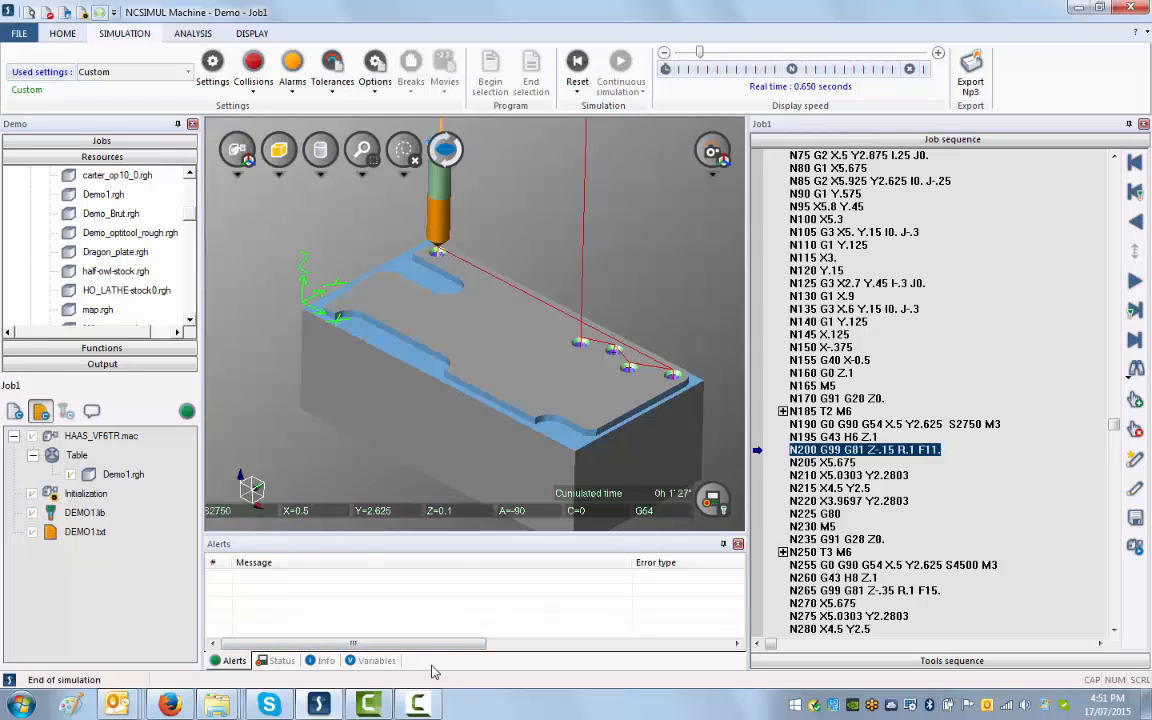